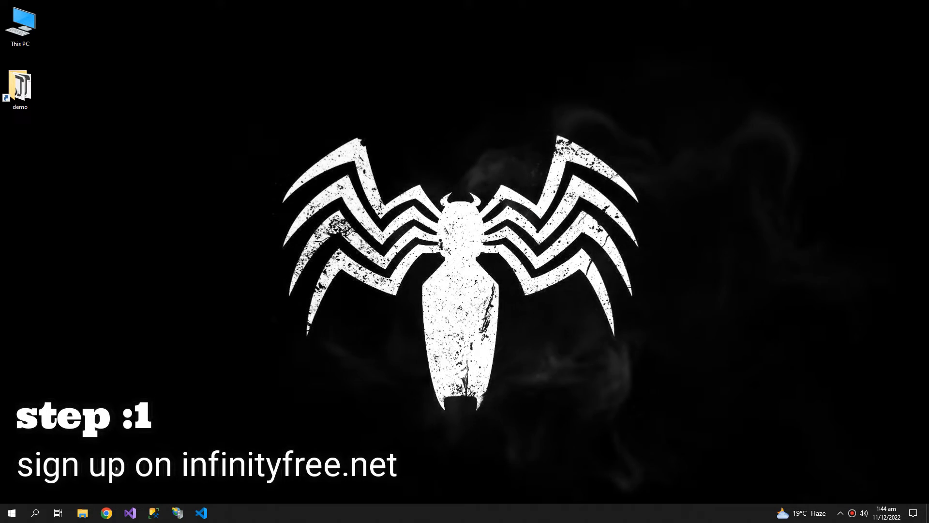
- Launch Chrome, search 'infinityfree' and open the InfinityFree free hosting homepage
click(105, 513)
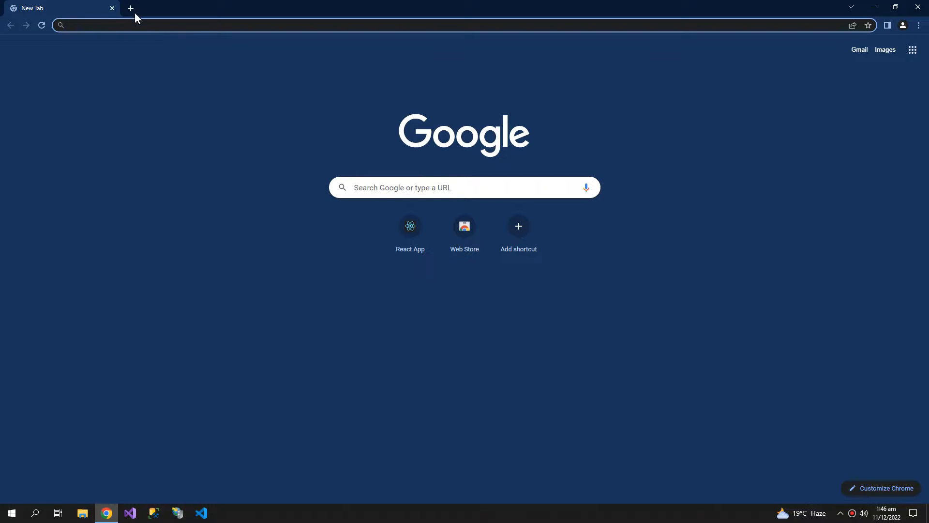
text(infinityfree&oq=&aqs=chrome.0.69i59i450l3.3711374j0j7&sourceid=chrome&ie=UTF-8)
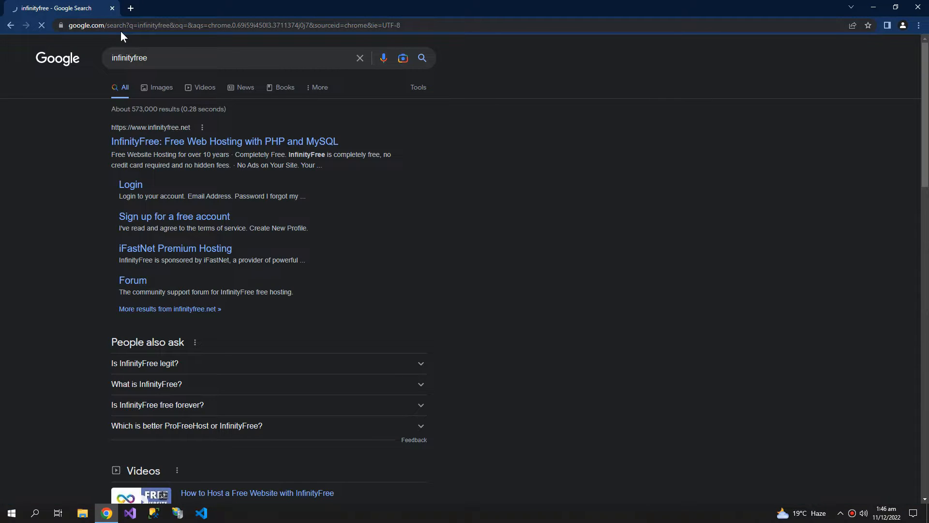
click(225, 141)
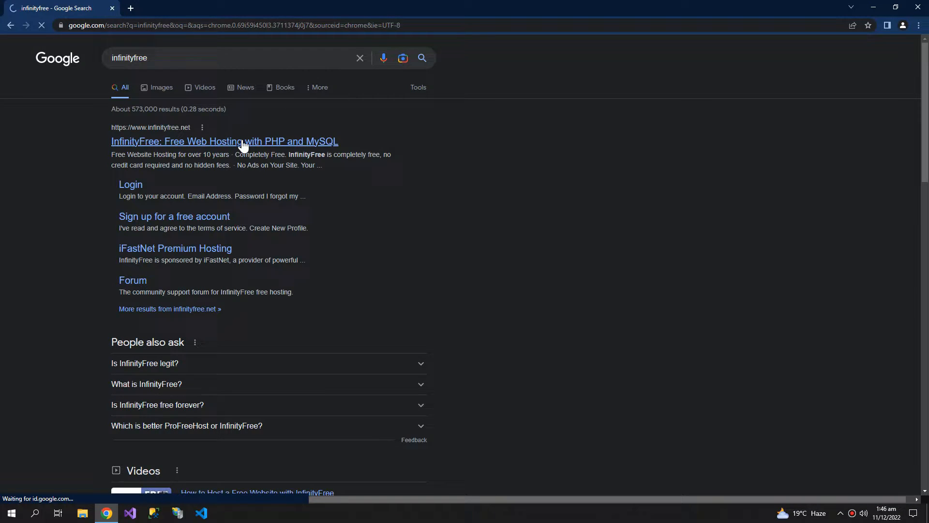
click(224, 141)
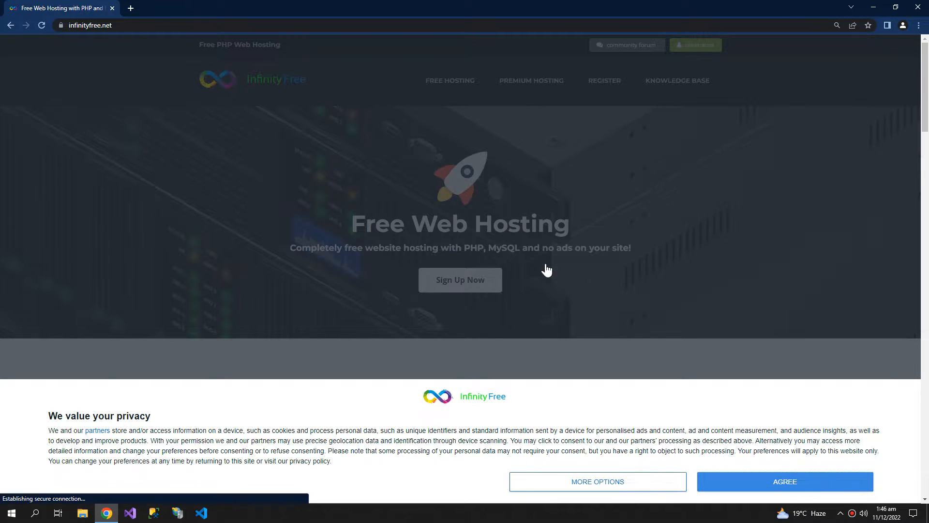
click(783, 481)
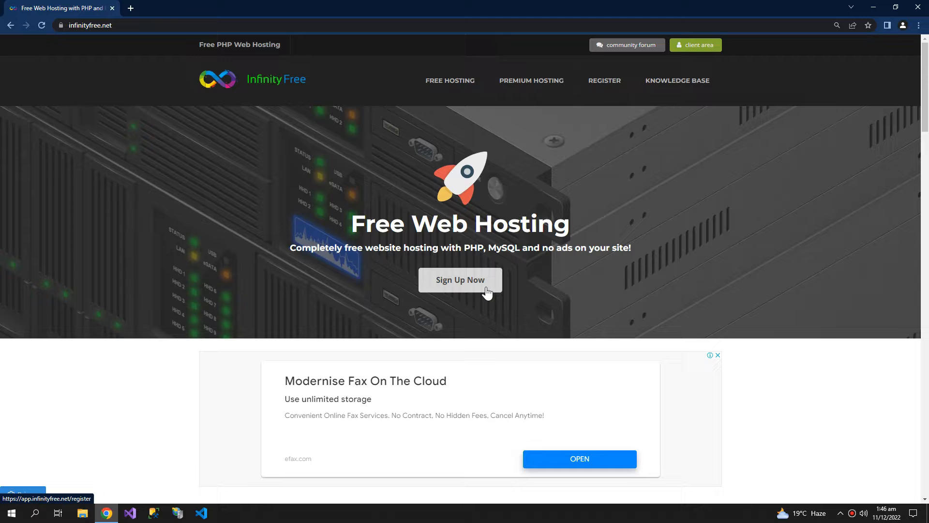
click(459, 279)
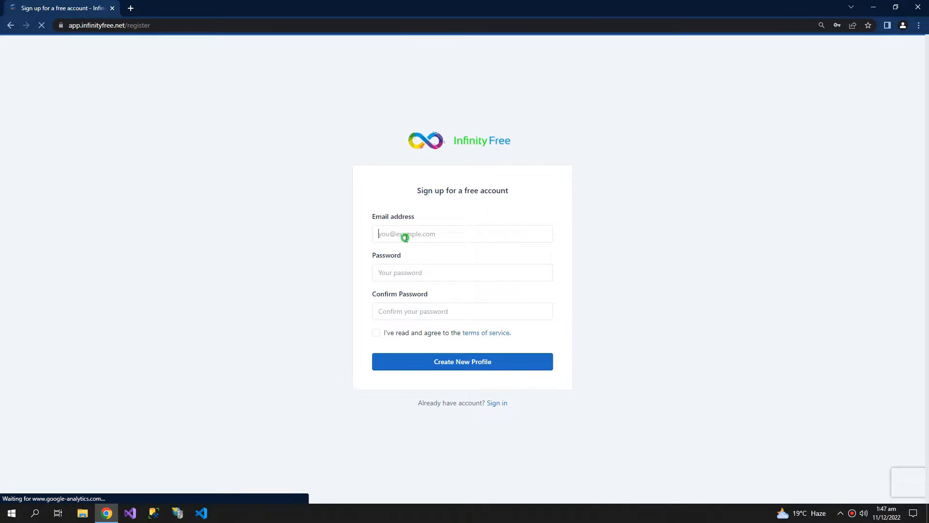
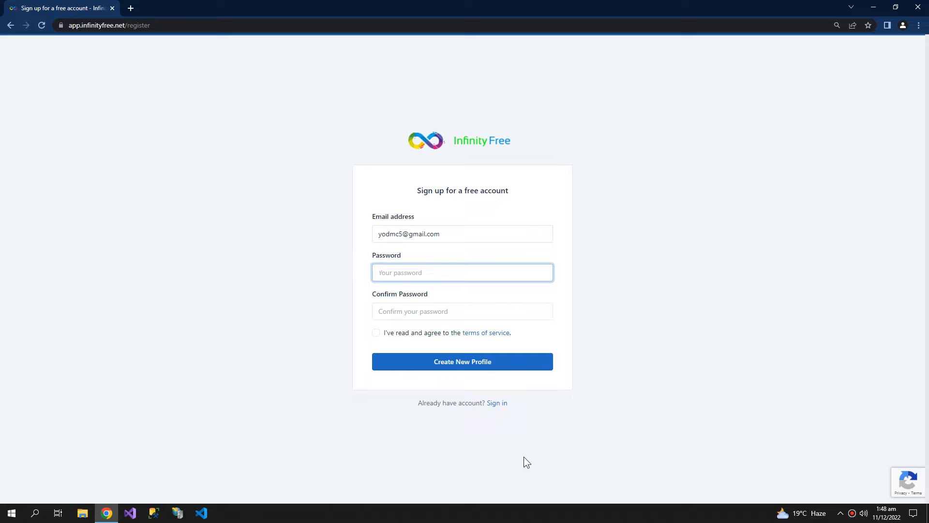
text(password)
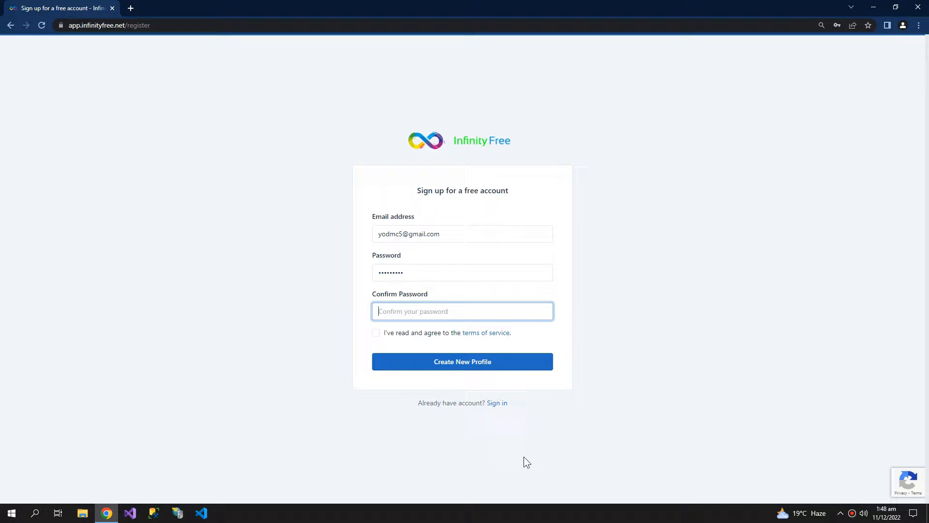
click(375, 332)
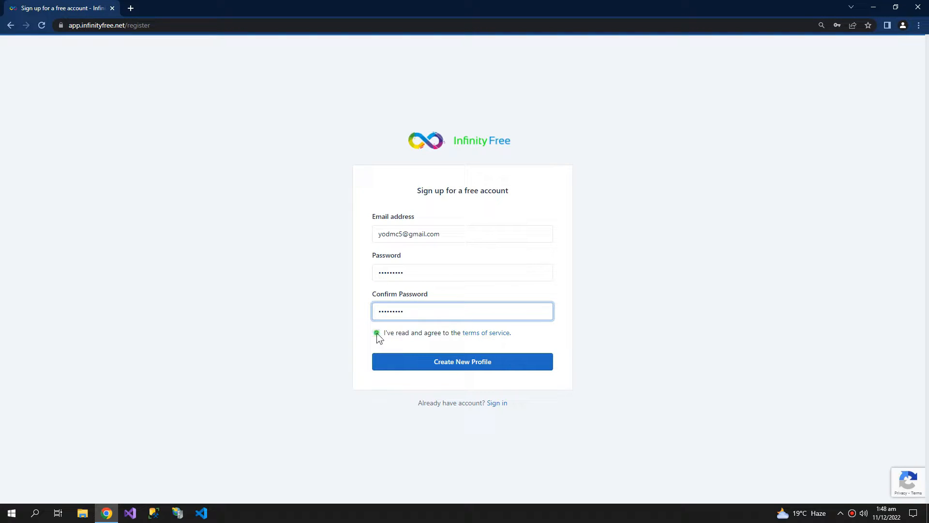
- Agree to the terms, create the profile and solve the image captcha to reach email verification
click(463, 361)
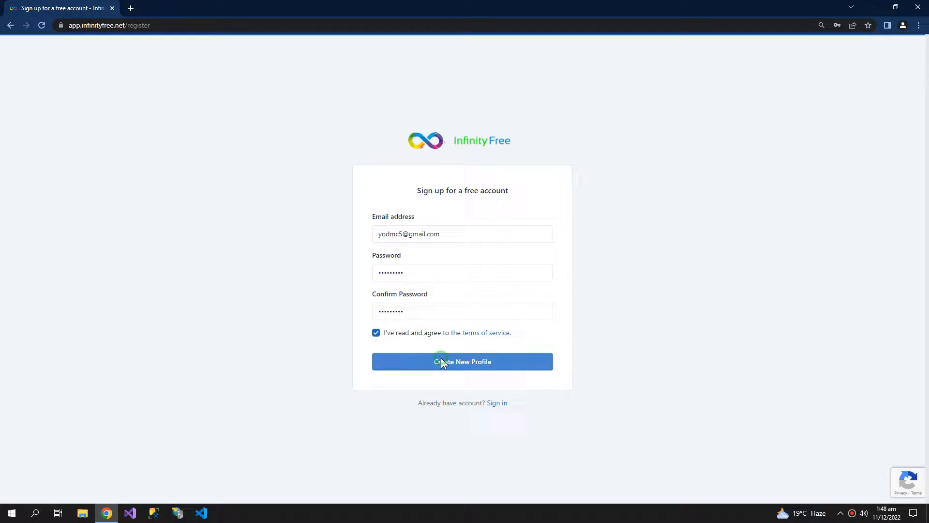
click(463, 361)
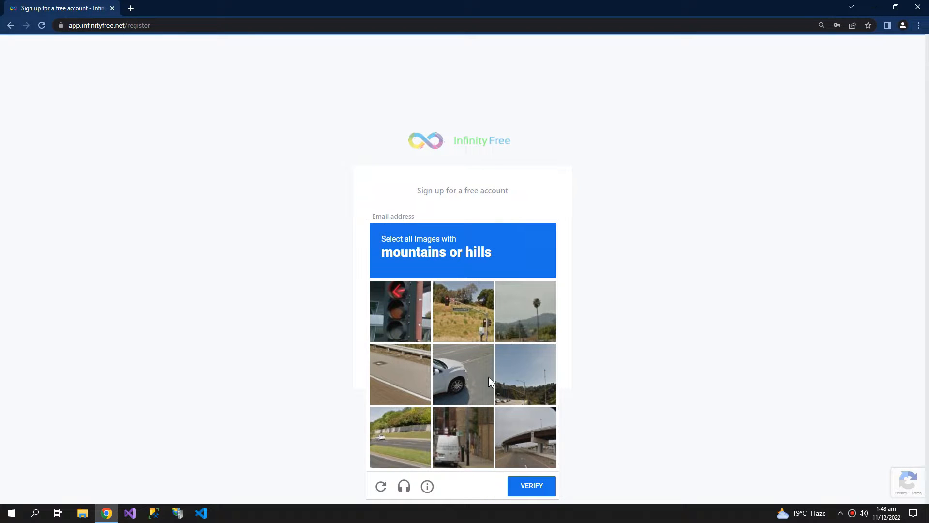
click(525, 373)
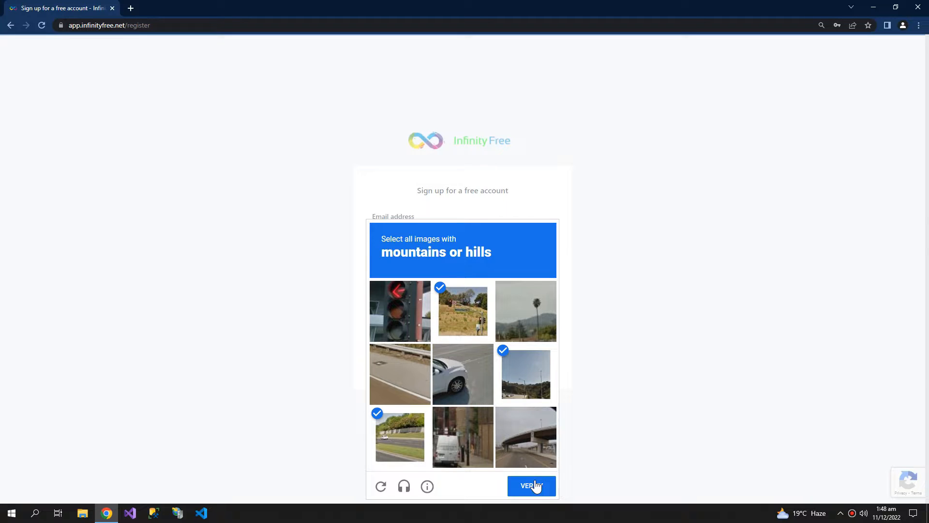
click(532, 485)
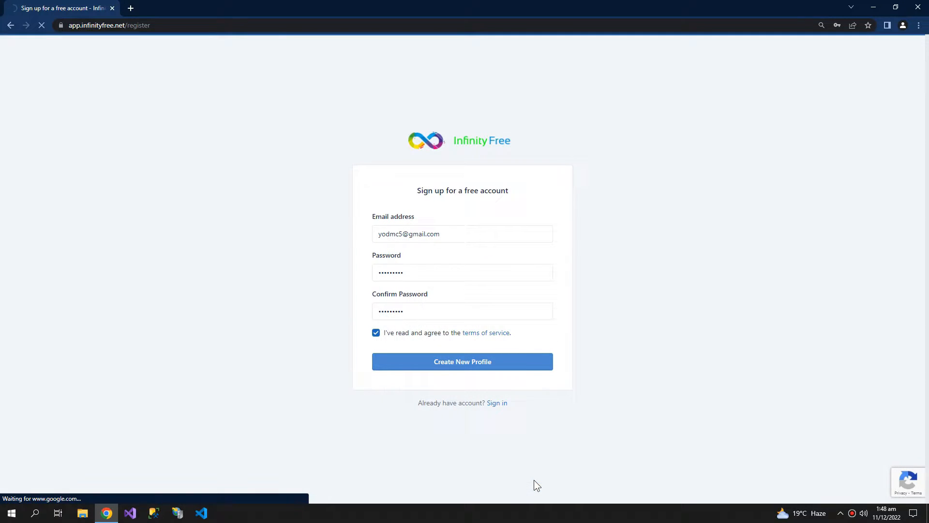
click(461, 361)
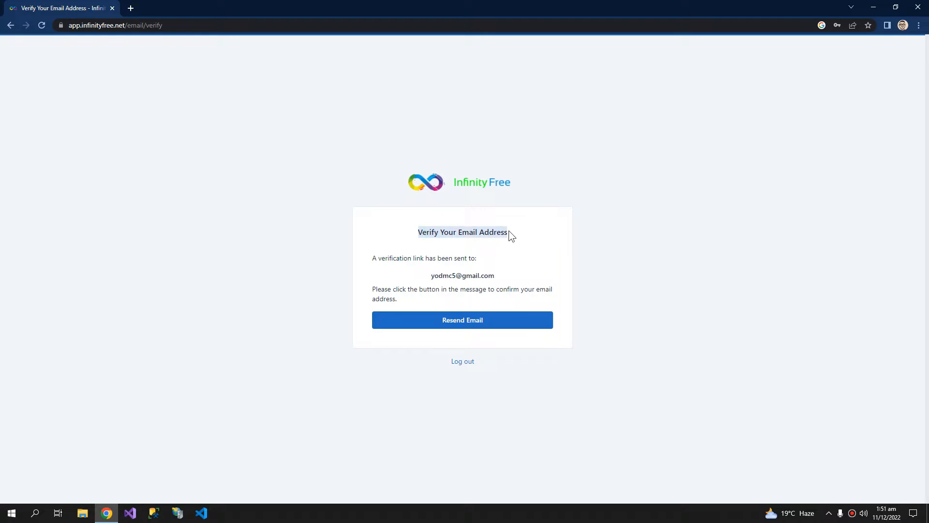
- Go to mail.google.com in a new tab and verify the email address from the InfinityFree message
click(246, 8)
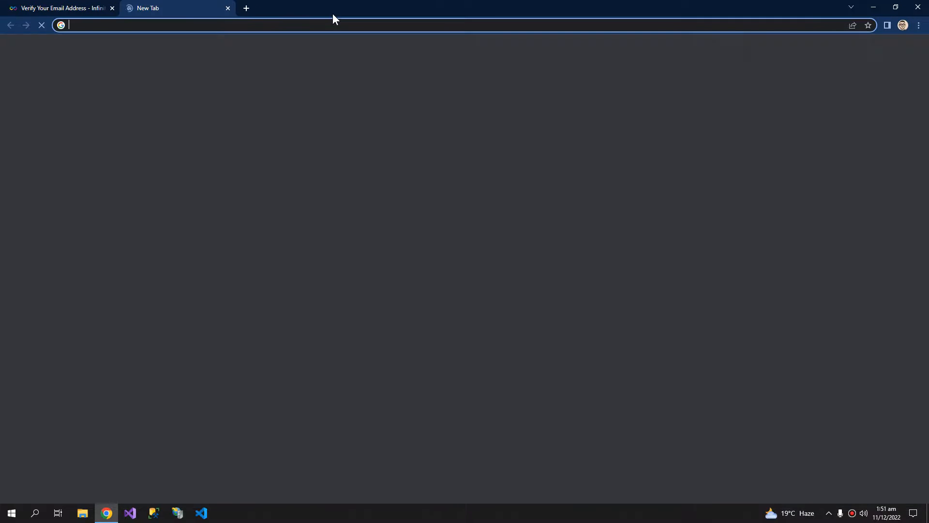
text(https://mail.google.com/mail/u/0/#inbox)
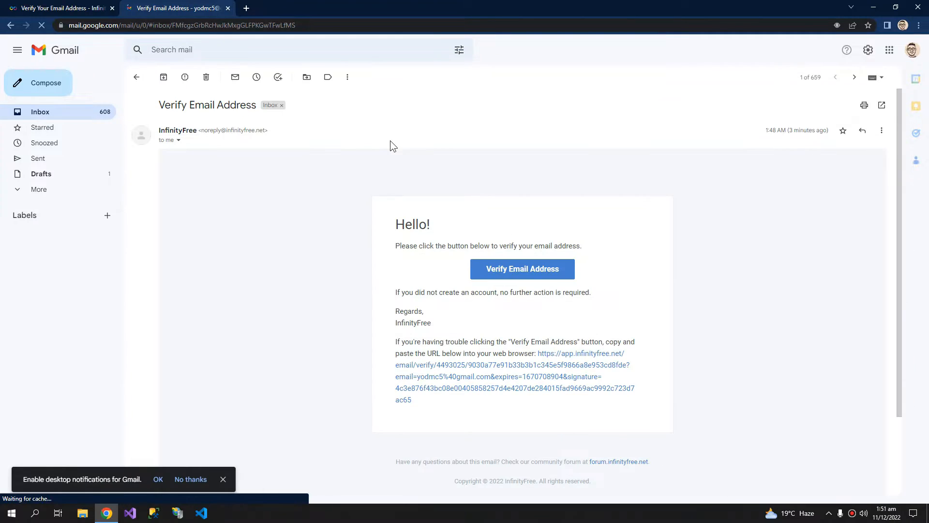
click(522, 268)
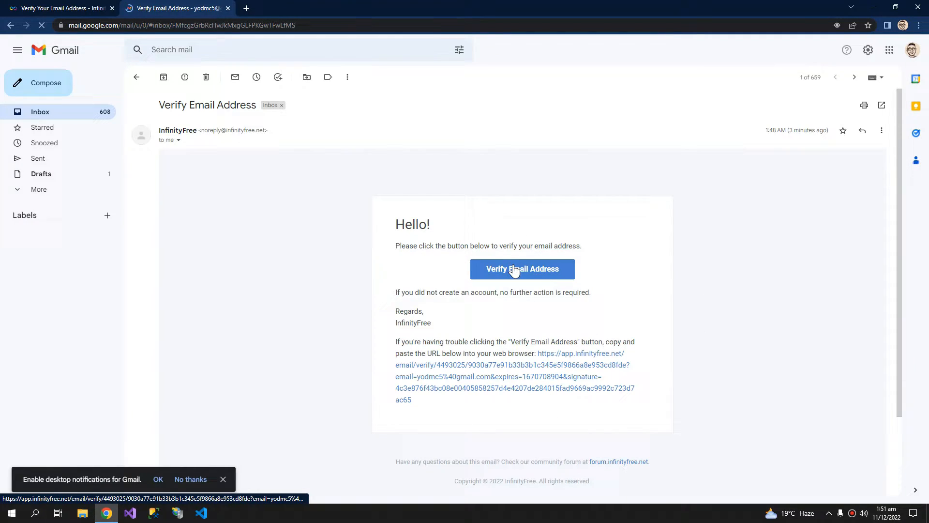
click(521, 268)
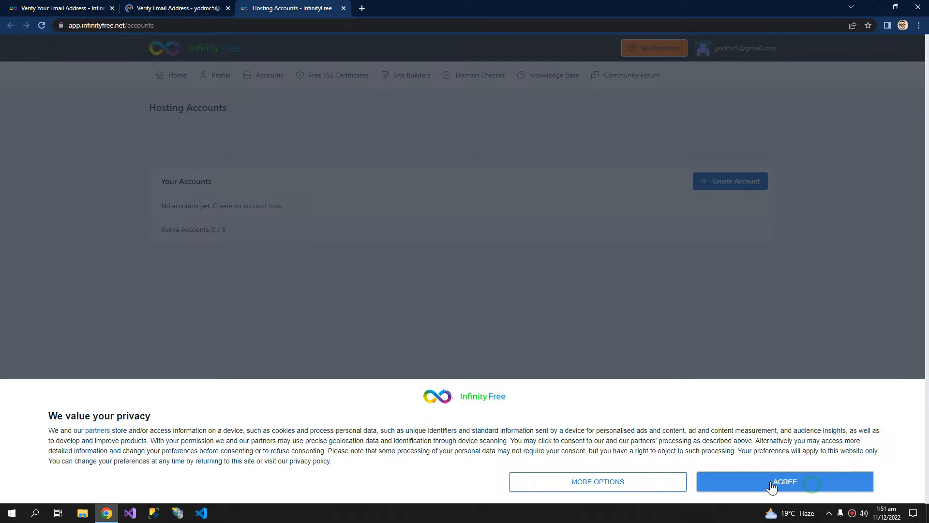
- Accept the privacy notice, close extra tabs and start creating a new hosting account
click(785, 481)
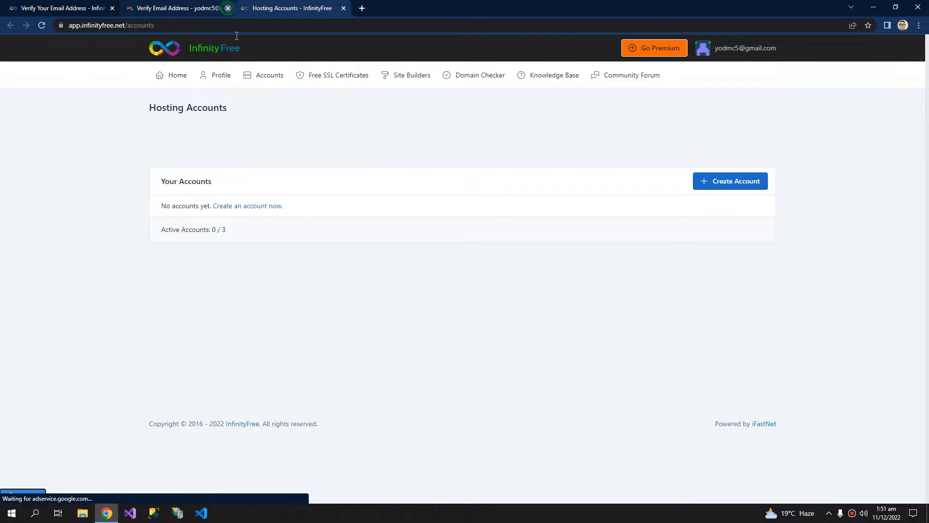
click(228, 8)
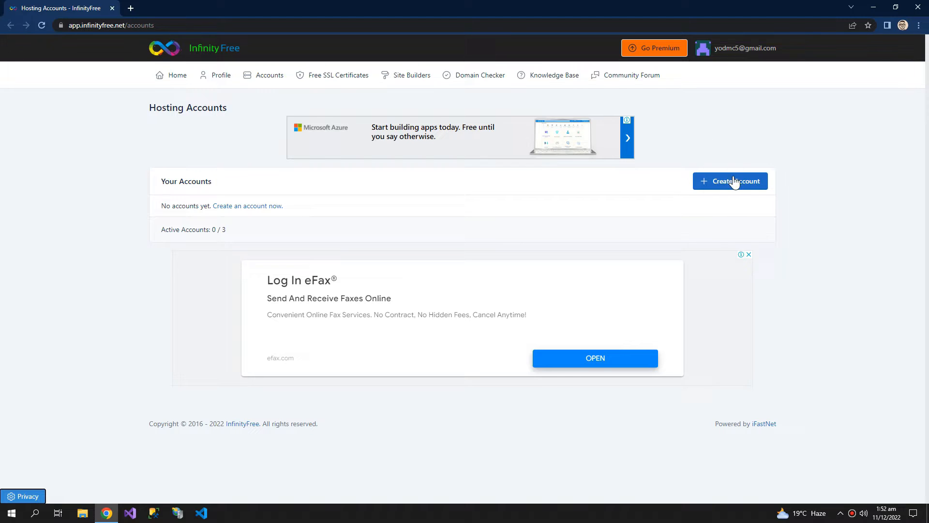
click(729, 181)
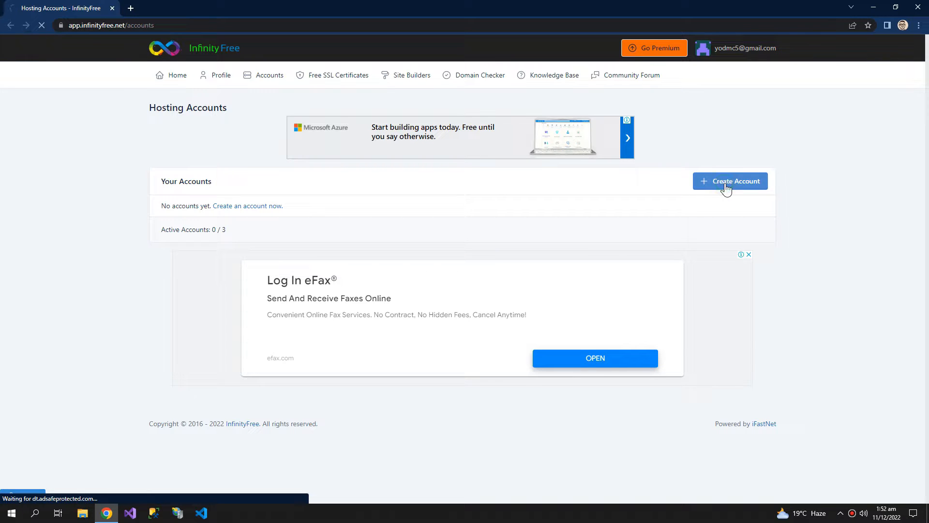
click(729, 181)
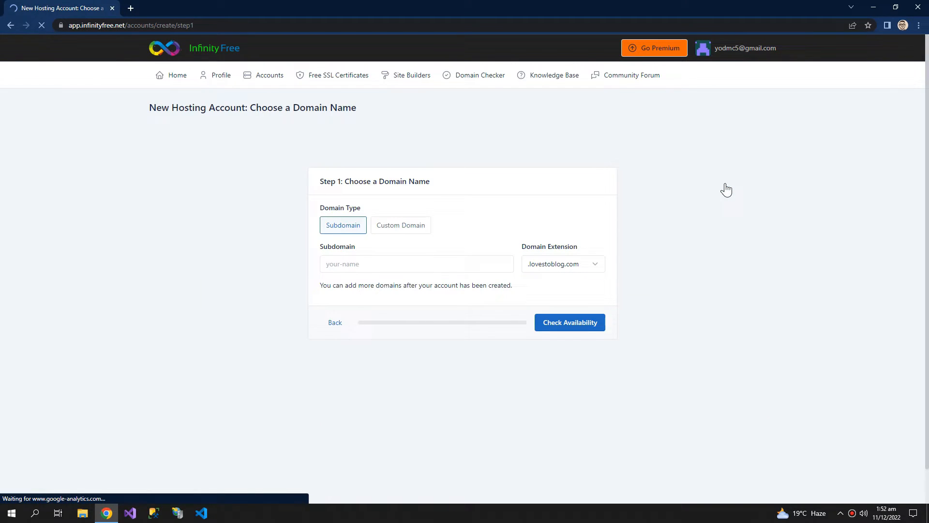
- Choose the .infinityfreeapp.com extension for the hosting account's subdomain
click(397, 265)
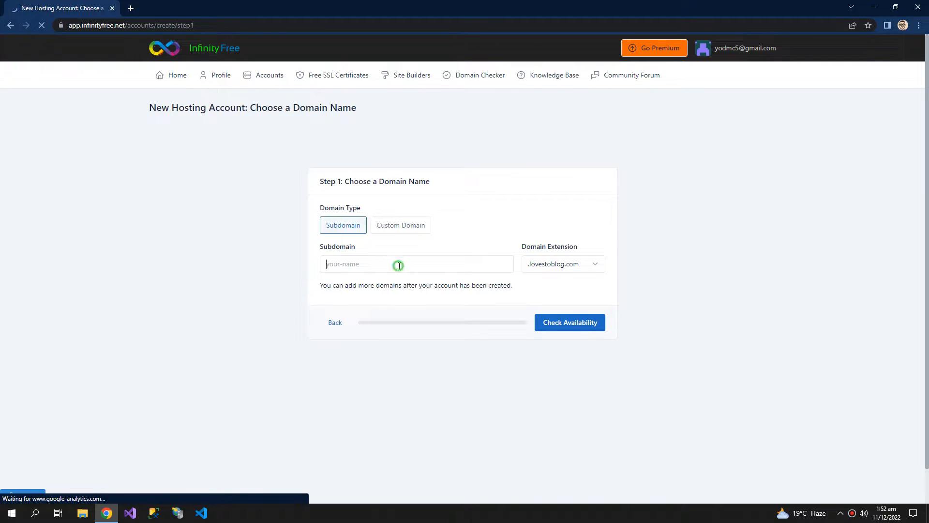
click(561, 263)
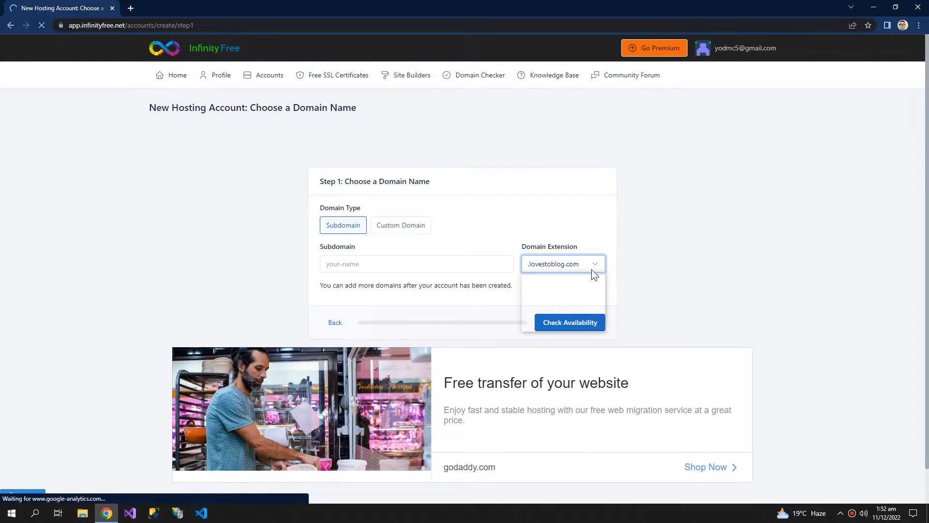
click(561, 263)
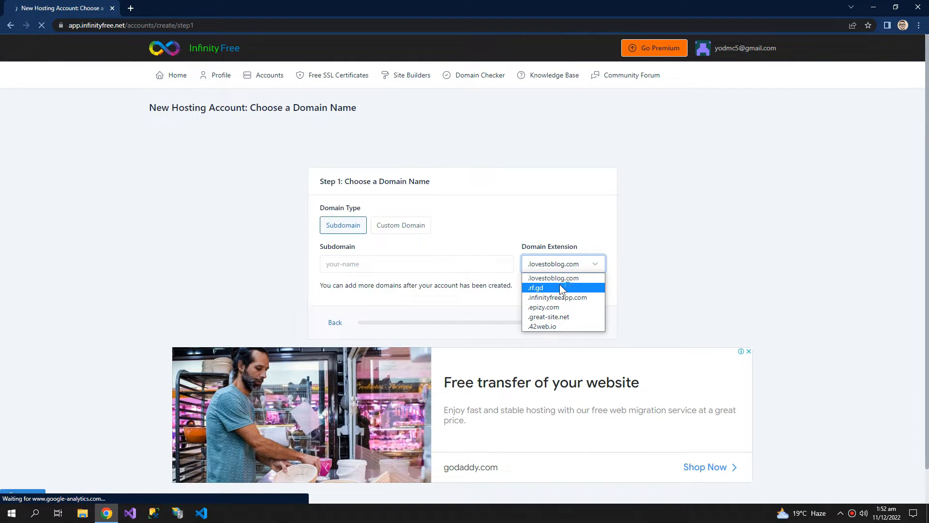
mouse_move(556, 297)
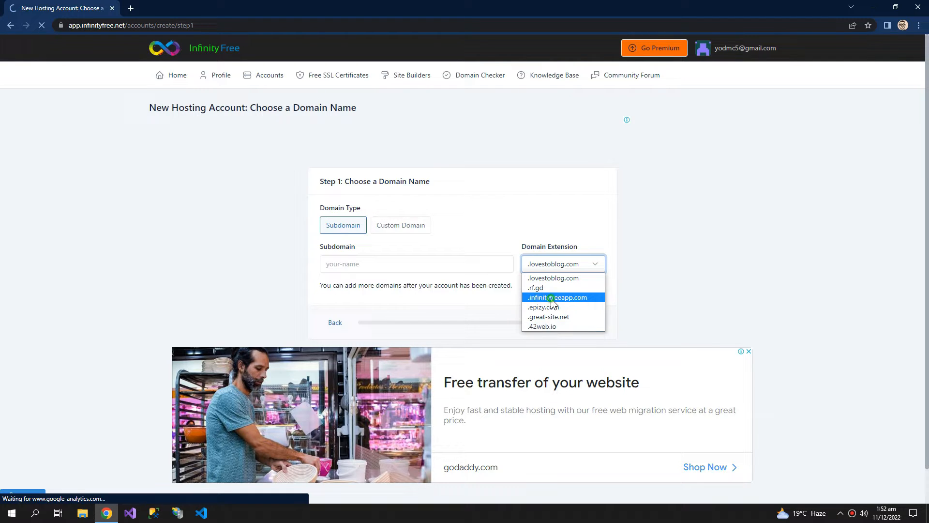
click(556, 298)
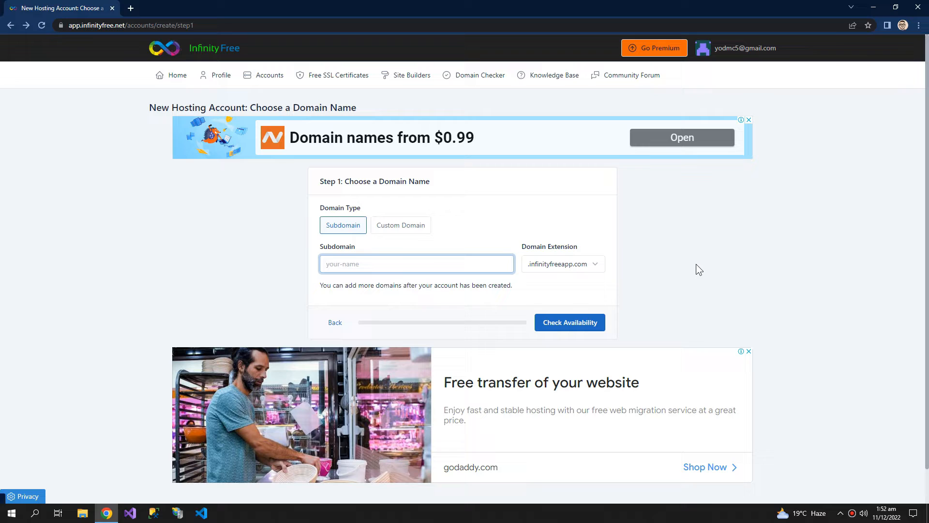
- Register subdomain helloworld456, confirm availability and finish the wizard to the account overview
text(helloworld456)
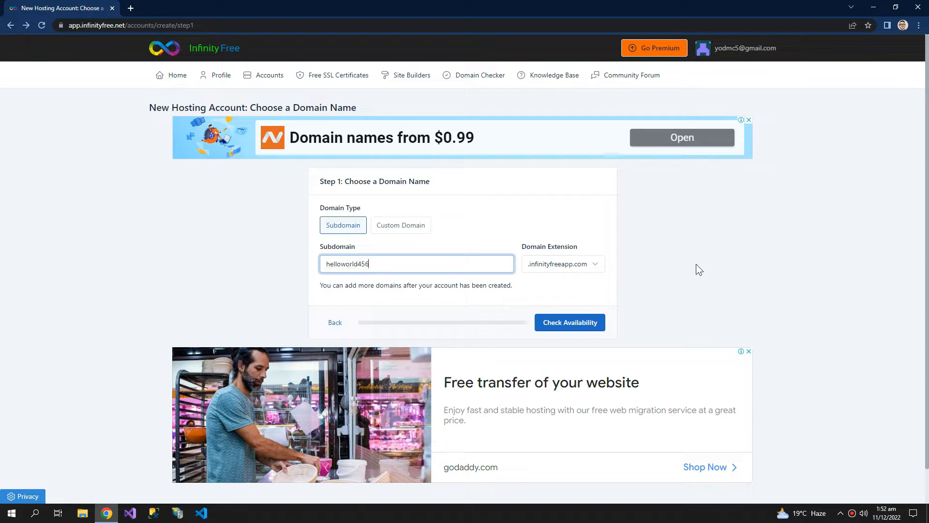
click(569, 321)
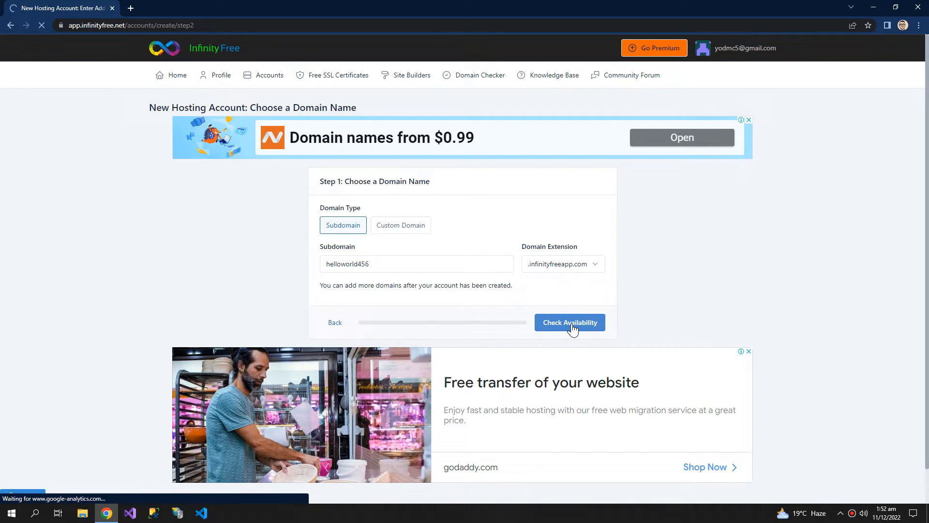
click(569, 321)
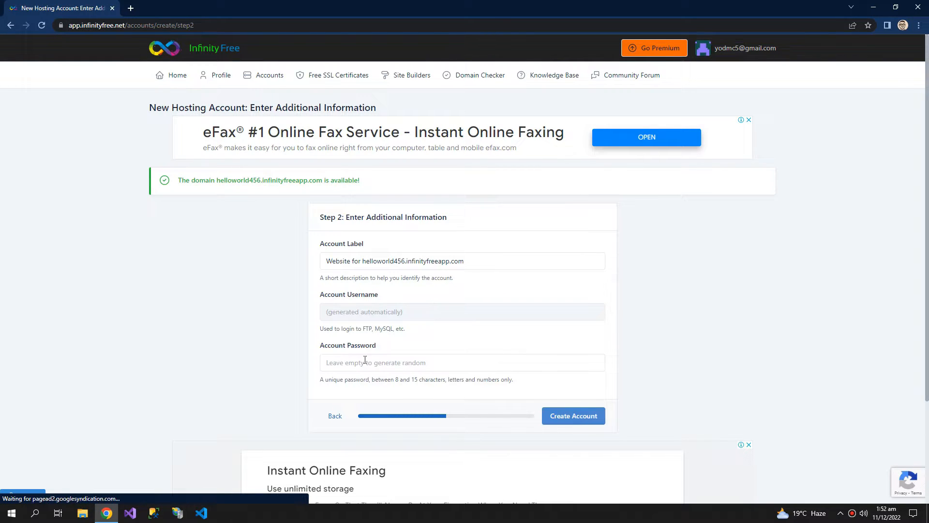
click(572, 416)
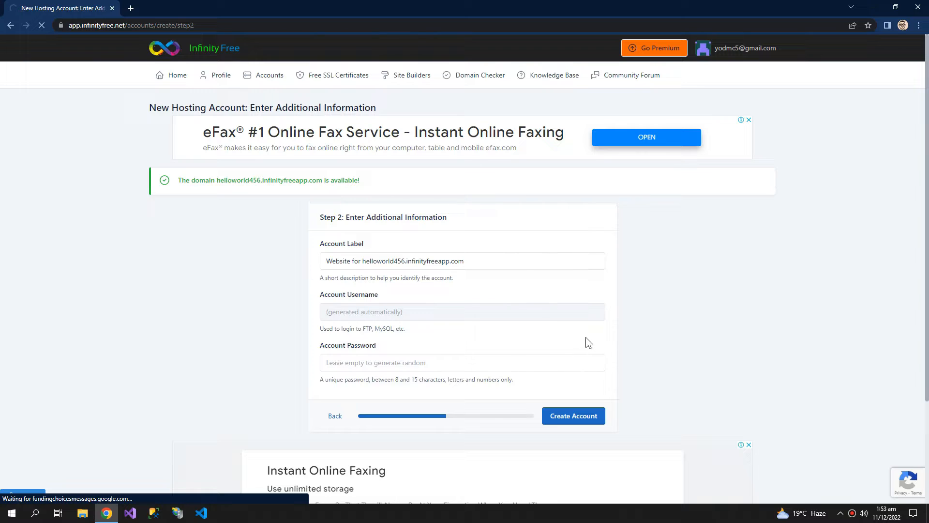
click(572, 415)
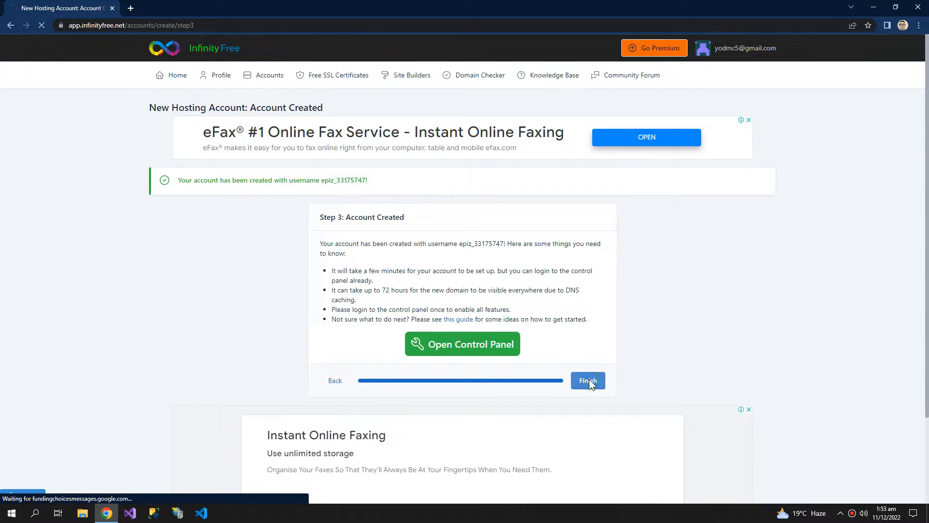
click(586, 381)
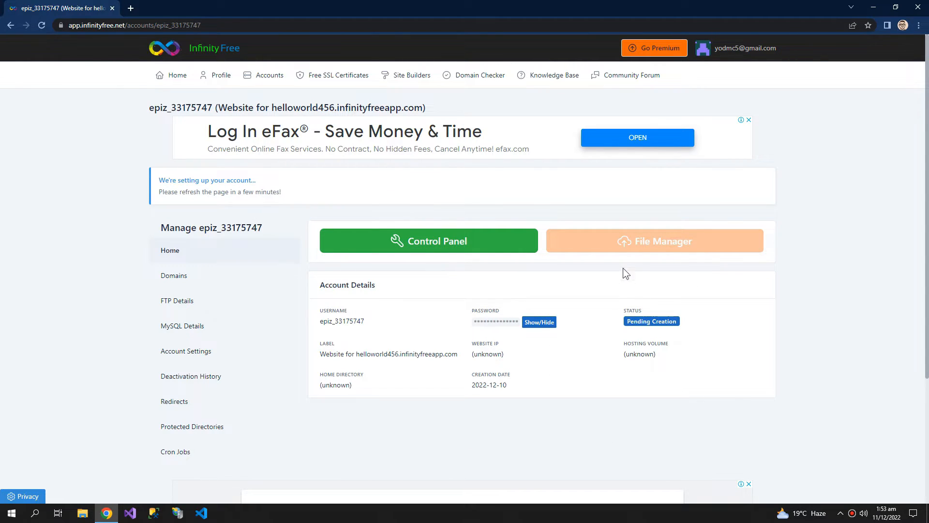
mouse_move(662, 247)
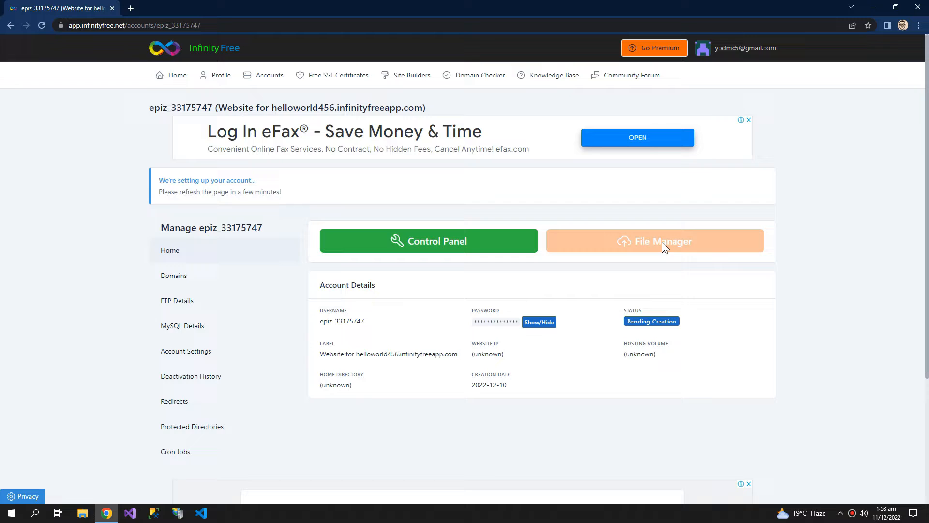
mouse_move(212, 215)
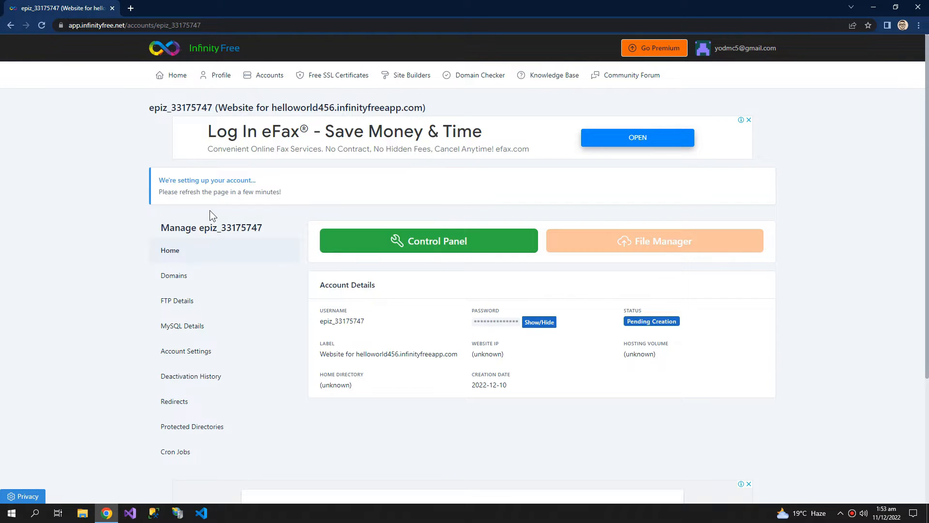
- Search 'filezilla' and download the free FileZilla Client installer for Windows
text(filezilla)
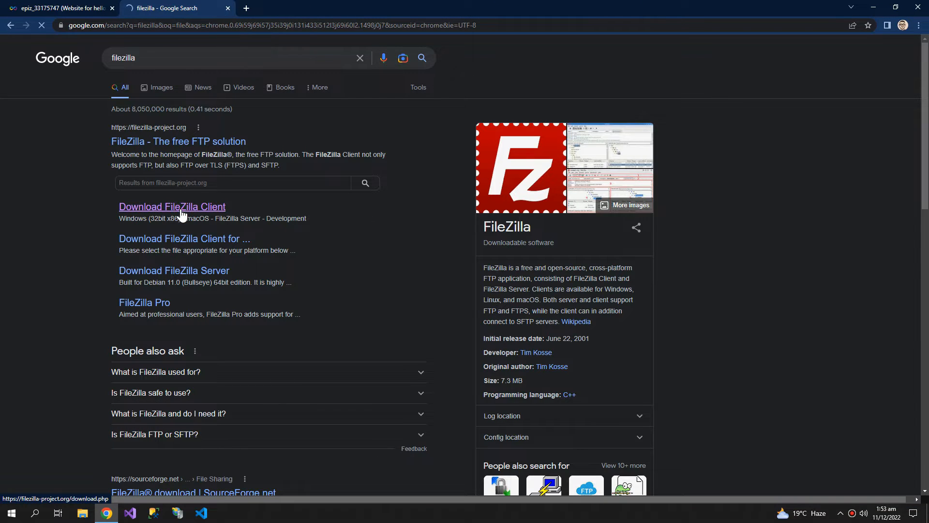
click(173, 207)
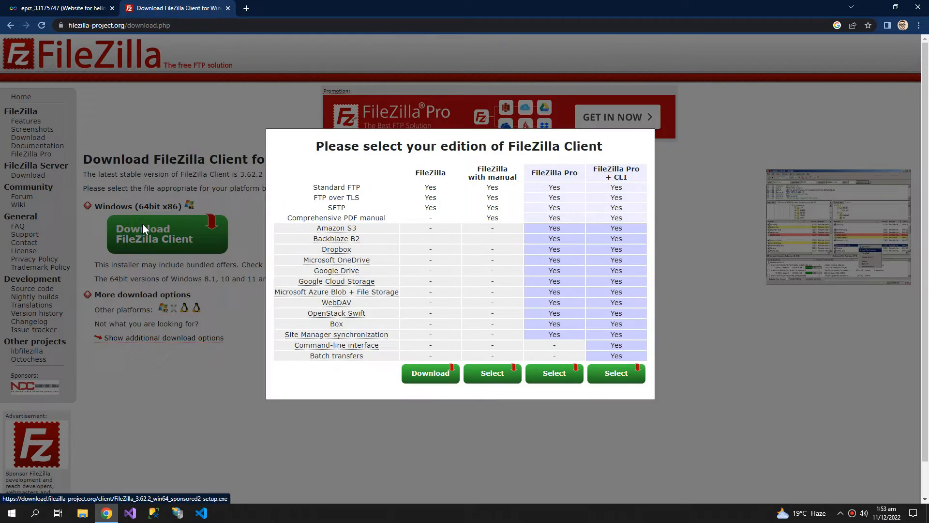
mouse_move(430, 382)
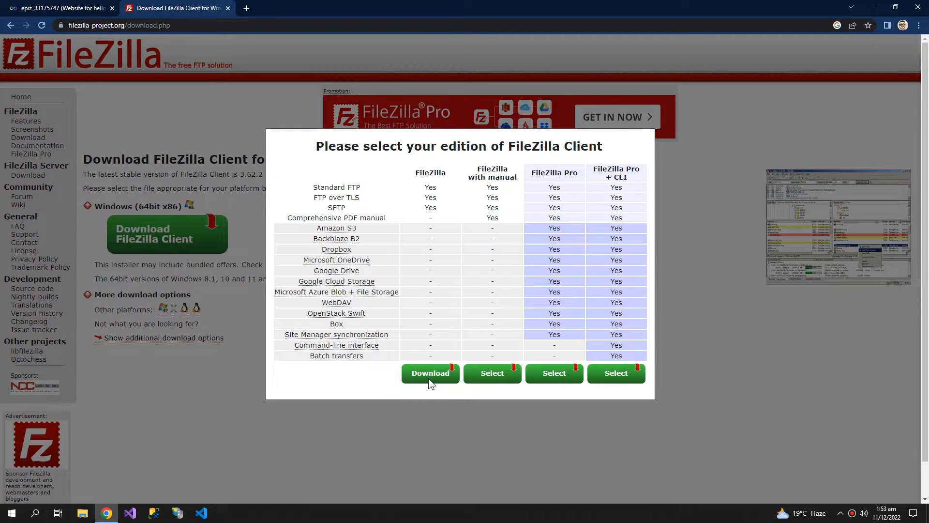
click(429, 372)
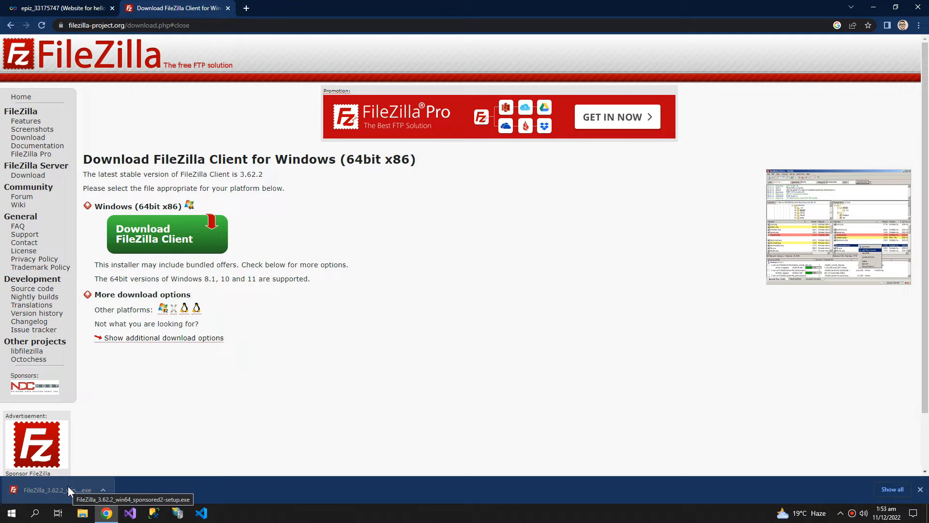
mouse_move(241, 404)
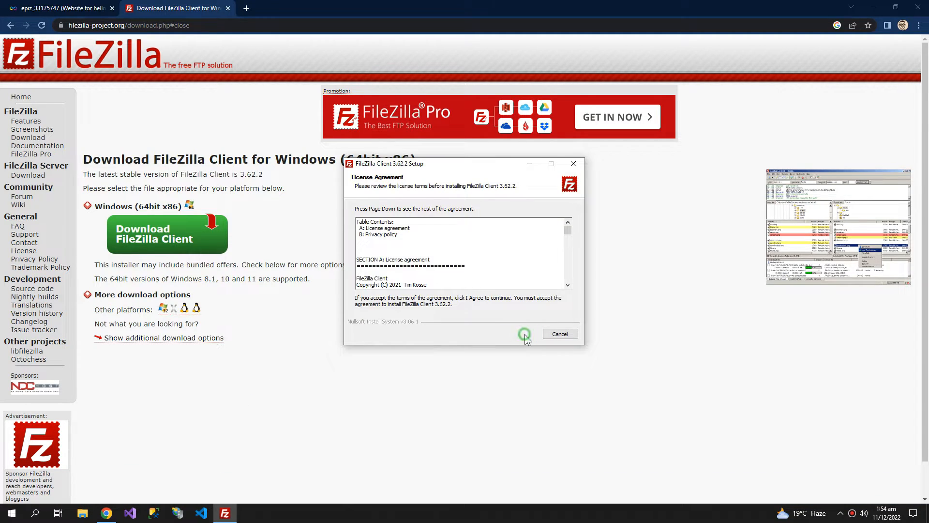
- Install FileZilla with default options, declining Brave and choosing to reboot manually later
click(524, 334)
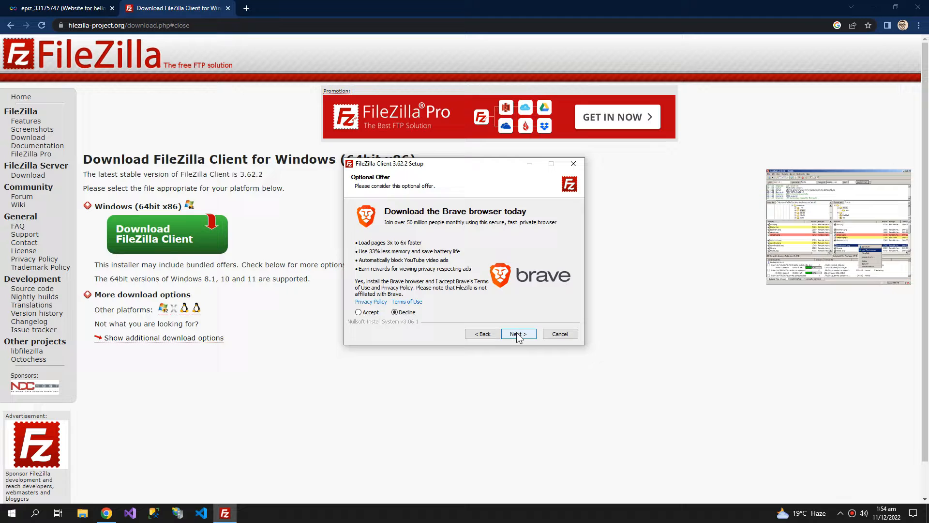
click(517, 334)
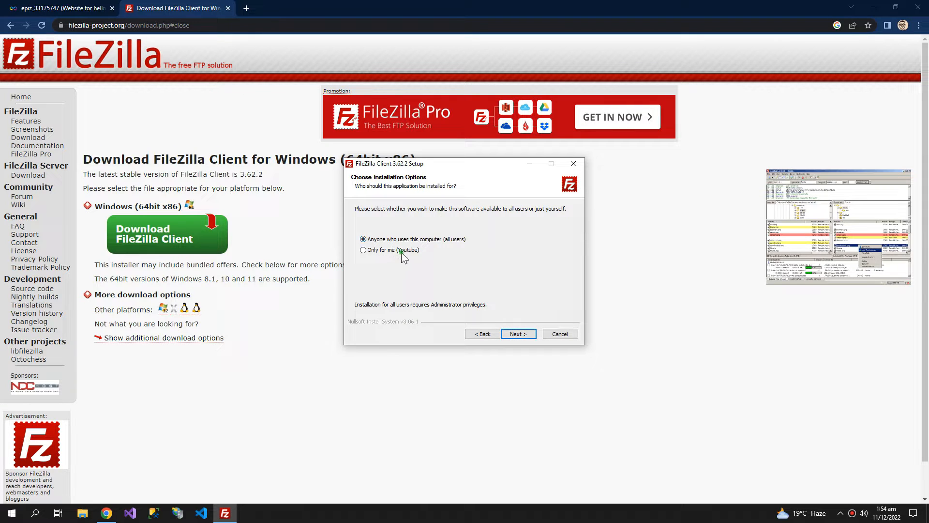
click(517, 333)
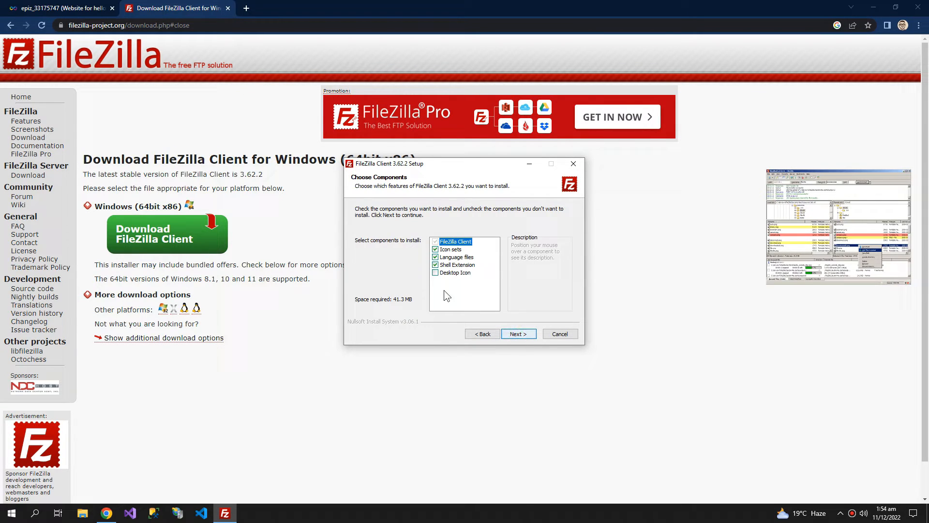
click(517, 334)
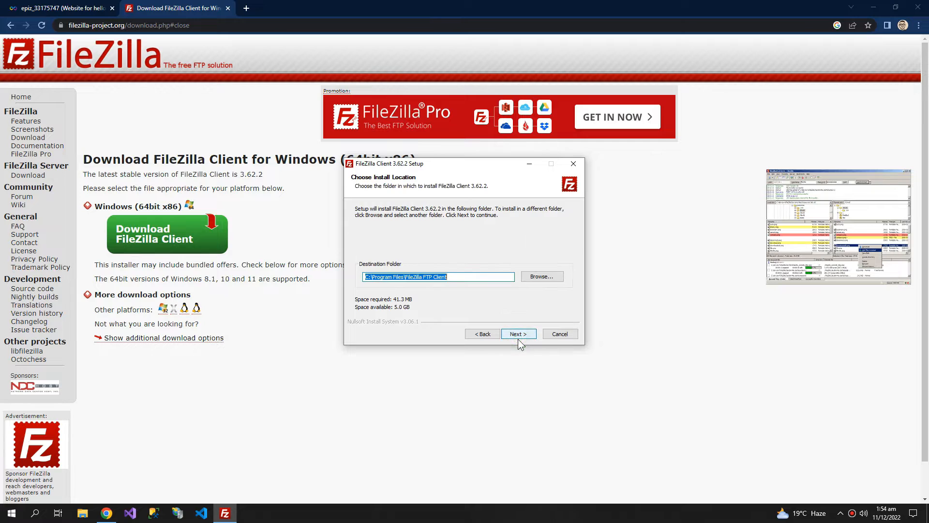
click(516, 334)
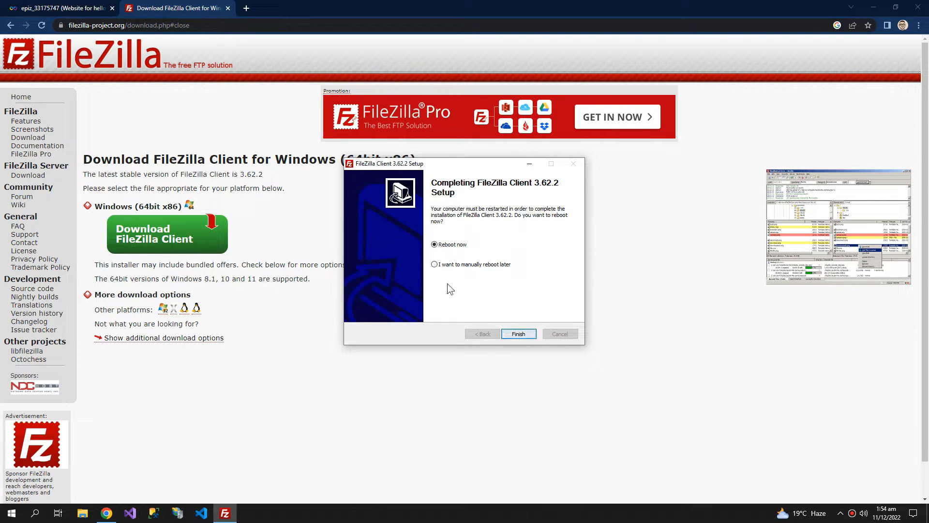
click(435, 264)
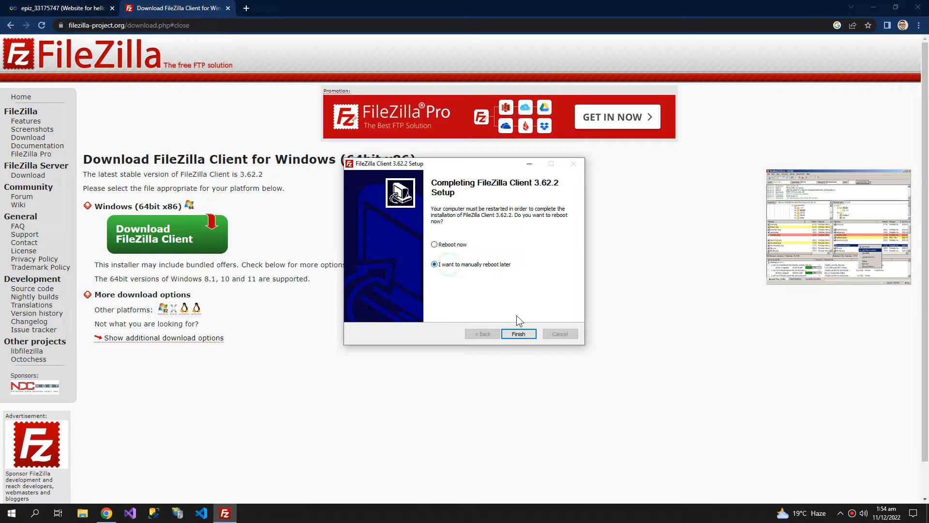
click(517, 333)
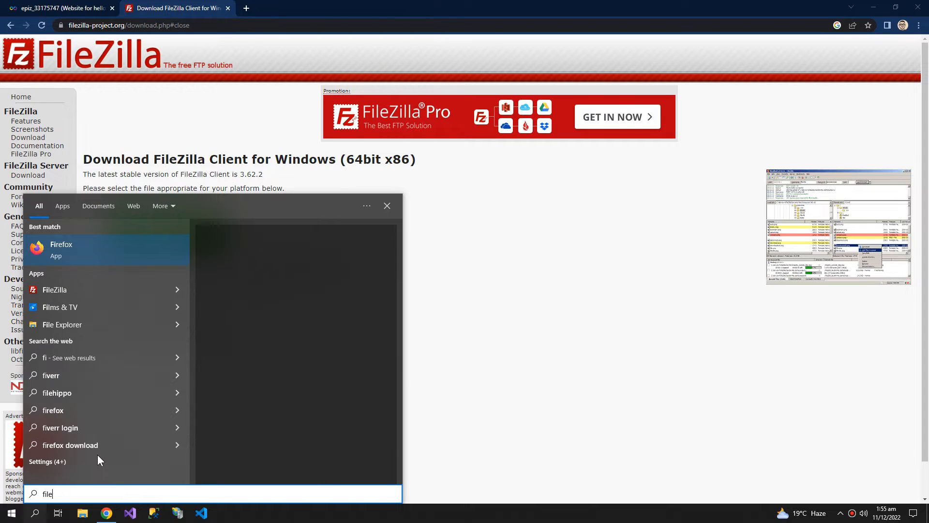
- Launch FileZilla from Start search and dismiss its welcome dialog
click(62, 249)
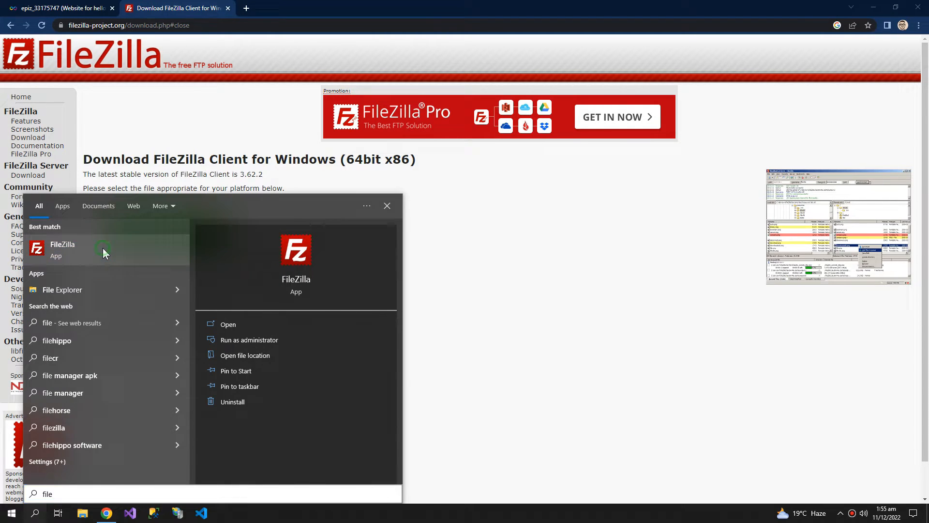
click(62, 249)
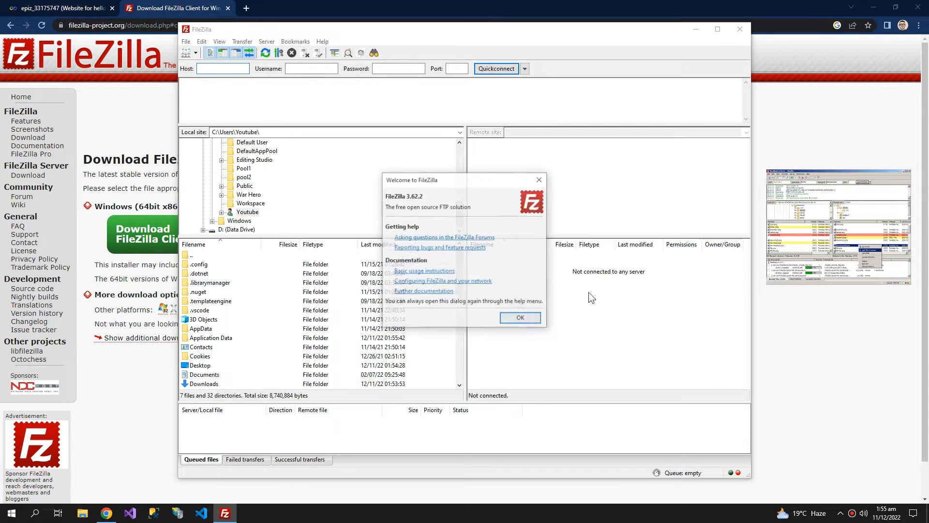
click(519, 317)
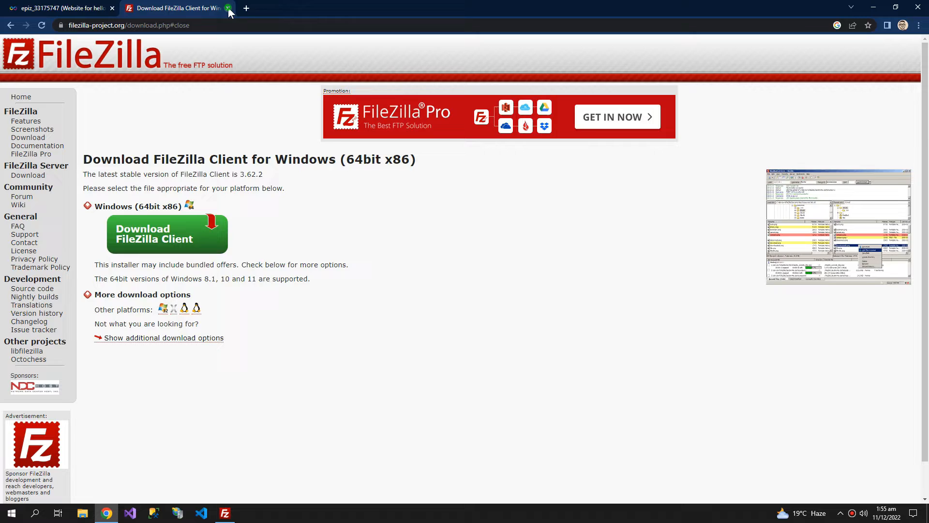
- Refresh the InfinityFree account page to see it active and open its online file manager
click(59, 8)
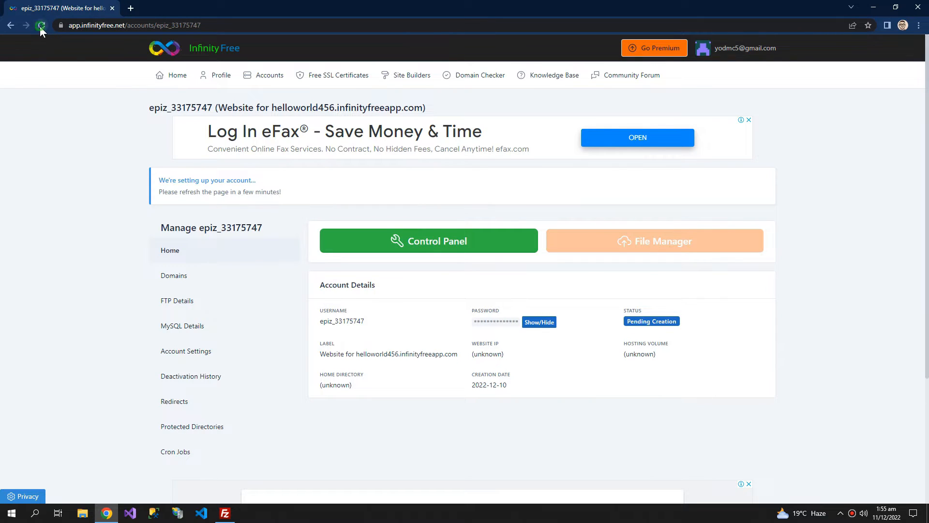
click(40, 26)
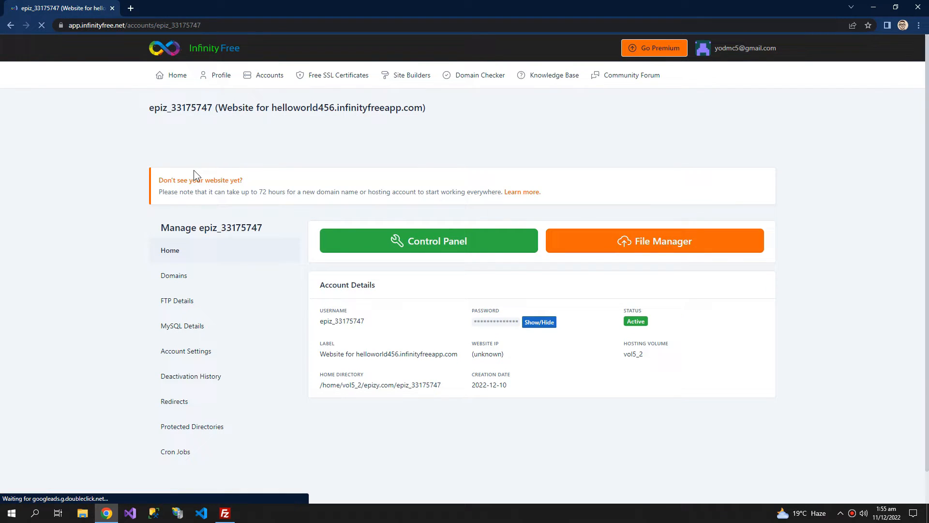
click(653, 241)
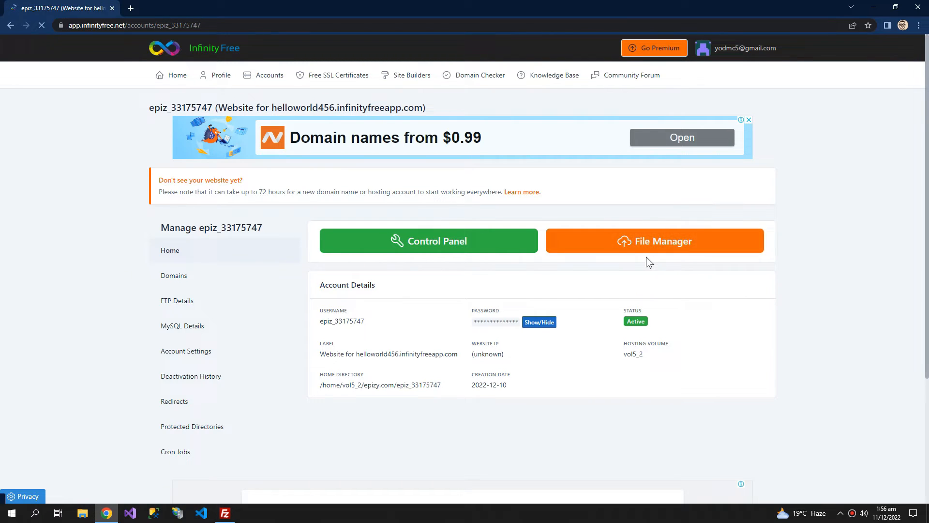
click(654, 241)
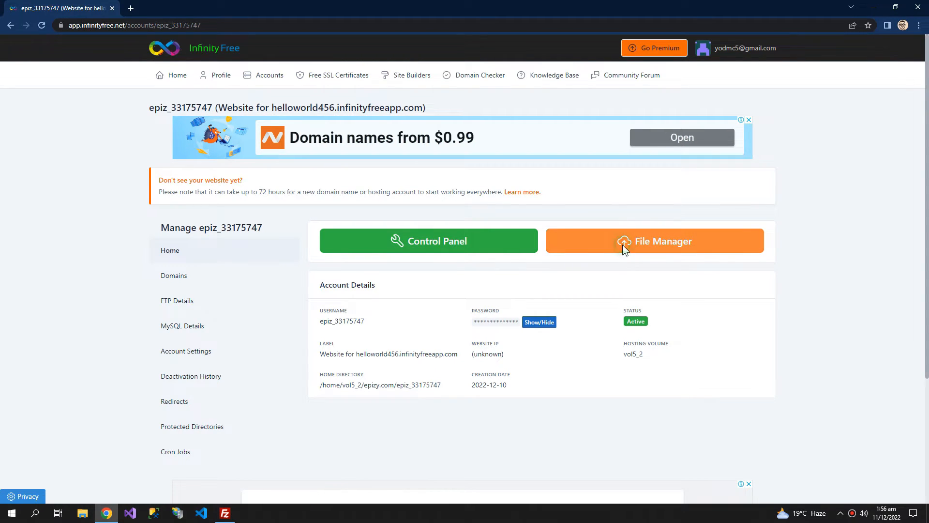
click(654, 241)
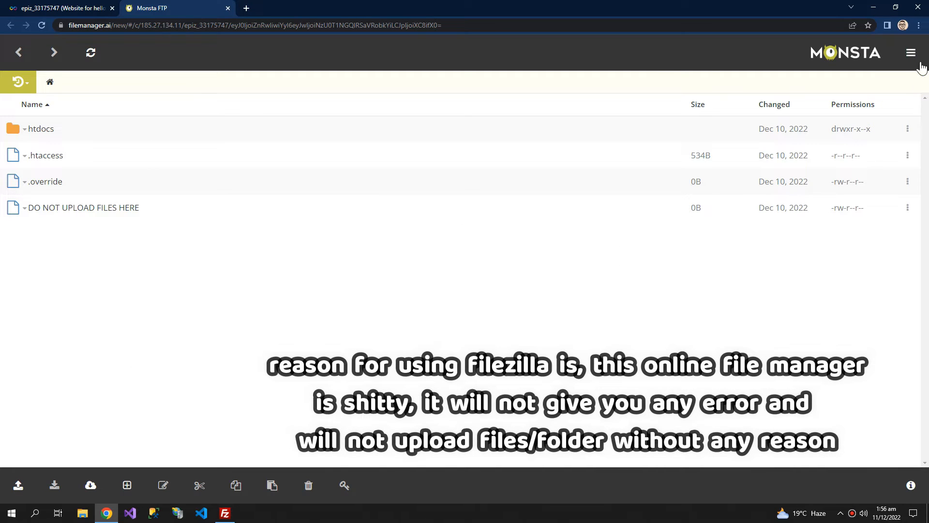
- Show the Monsta FTP login dialog with the account's FTP host, username and password
click(911, 52)
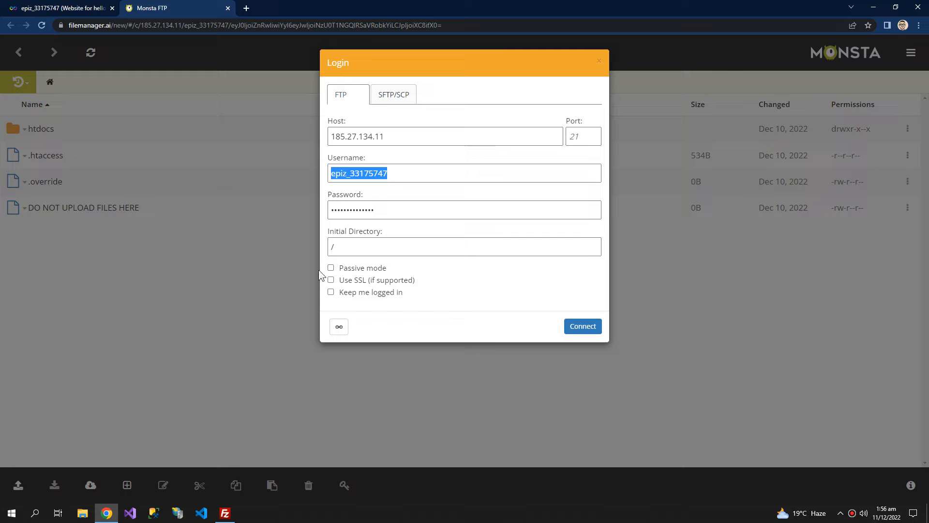
click(224, 513)
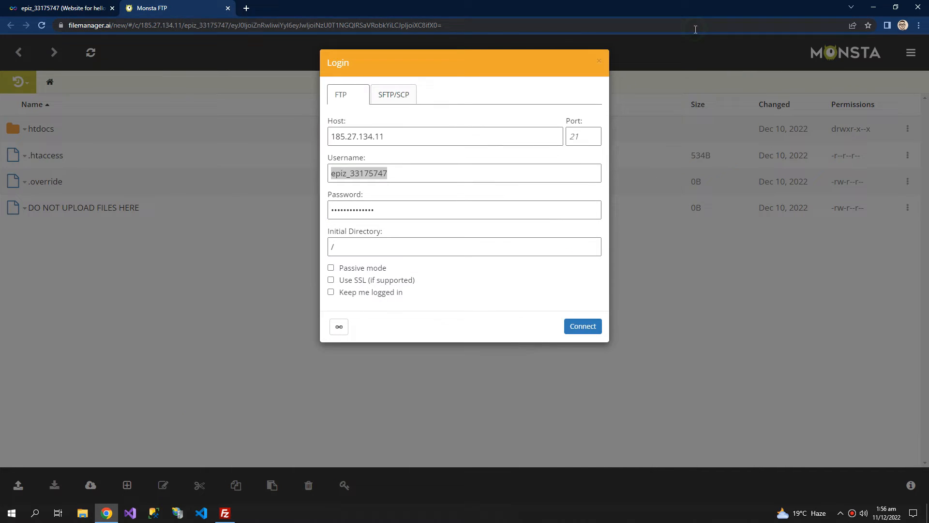
double_click(358, 173)
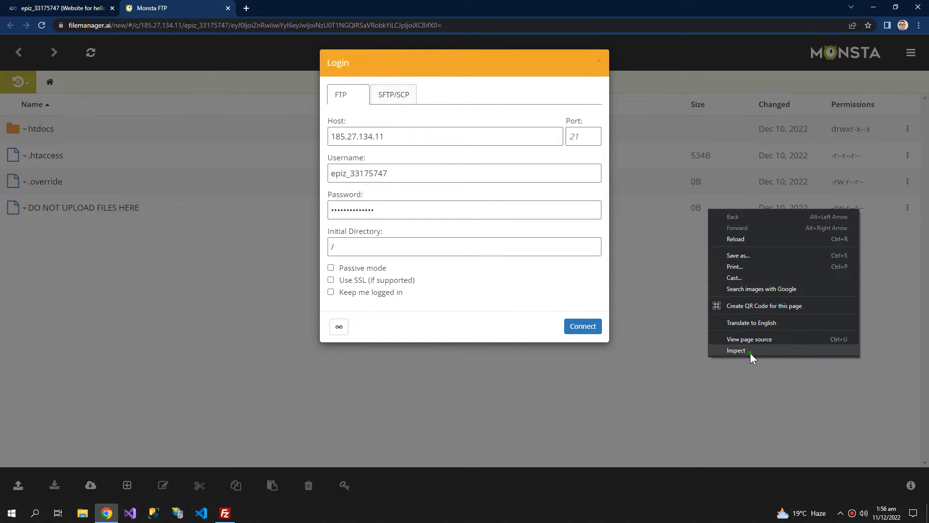
- Inspect the Monsta login form and edit the password input's type attribute in Elements
click(735, 349)
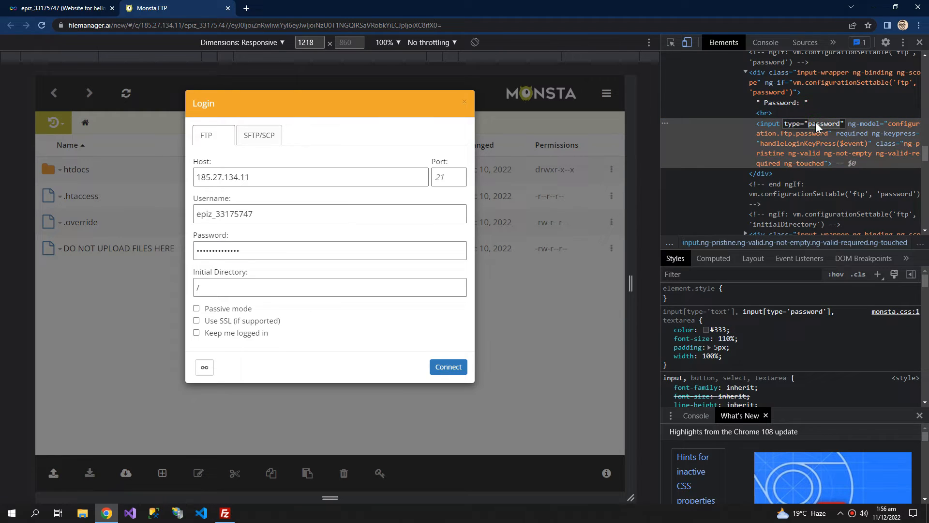
double_click(823, 122)
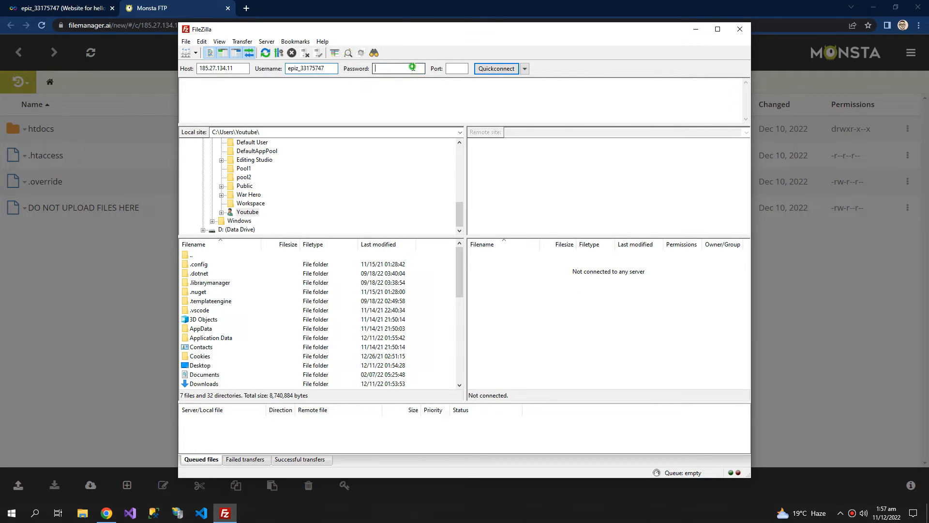
- Quickconnect to the FTP server with the password, saving it and always trusting the certificate
text(password)
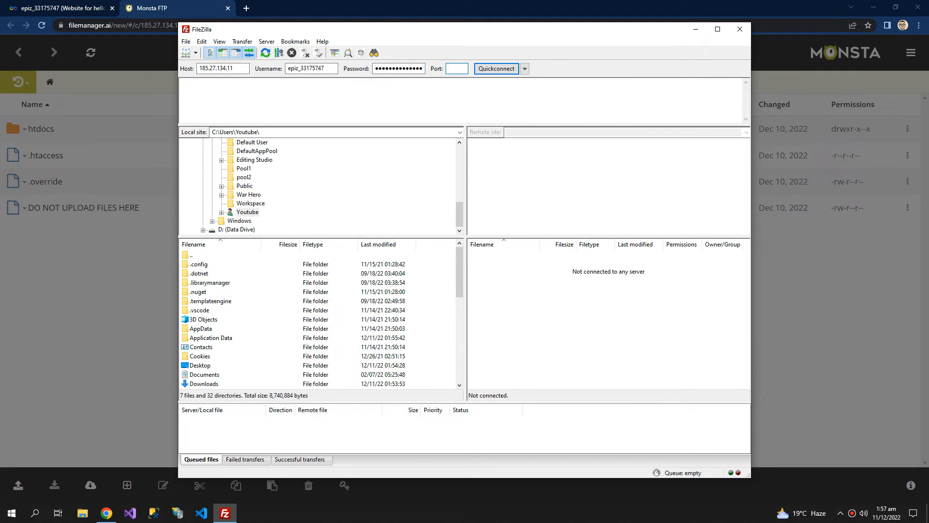
click(495, 68)
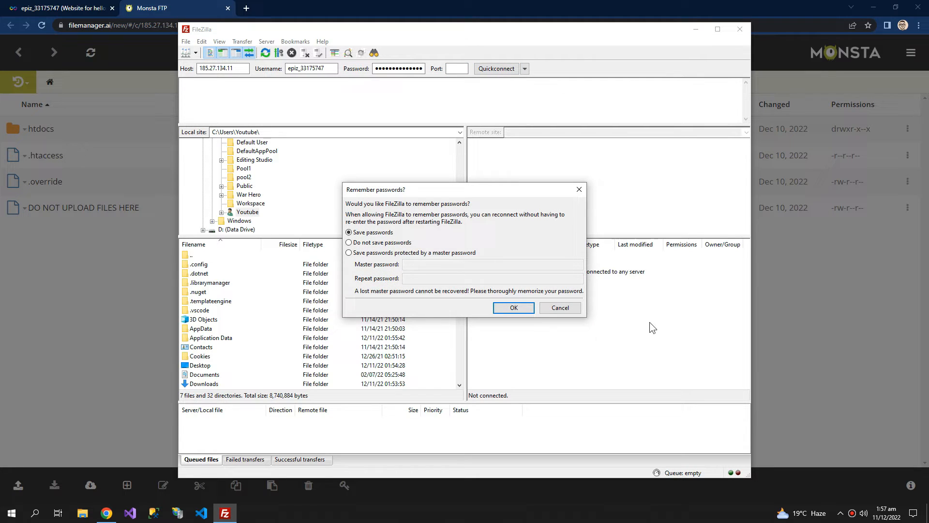
click(513, 308)
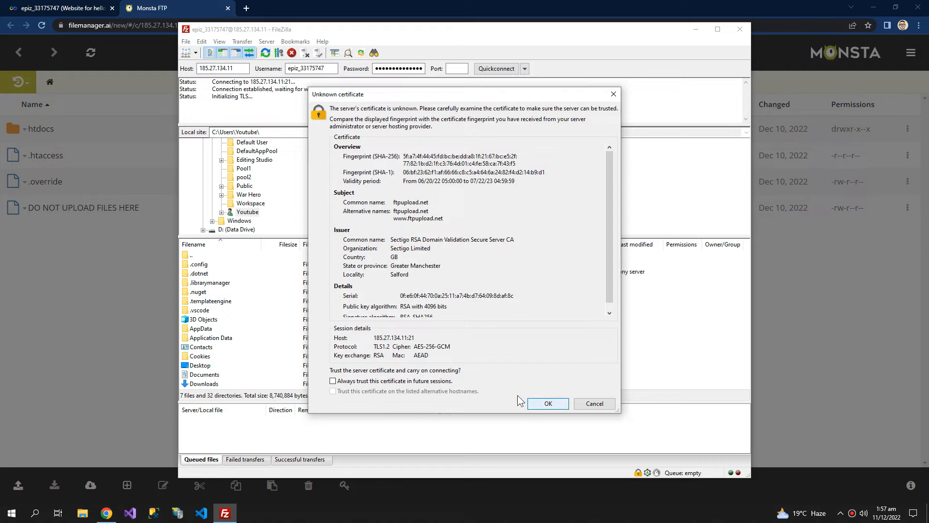
click(332, 381)
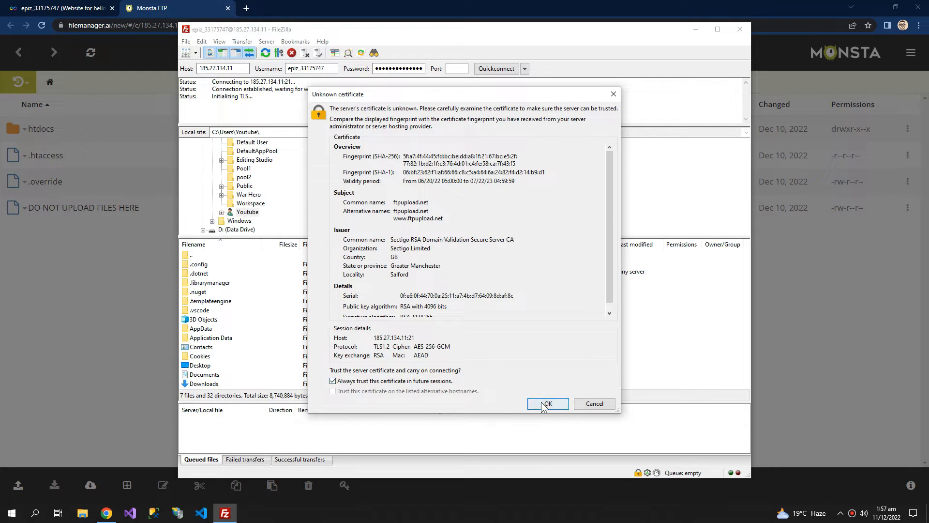
click(547, 404)
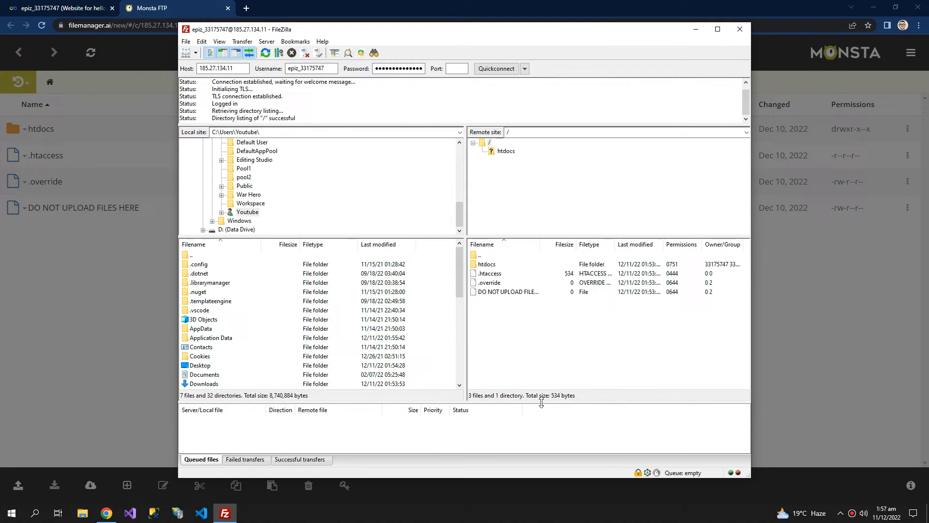
- Delete the two placeholder files including index2.html from the remote htdocs folder
click(506, 151)
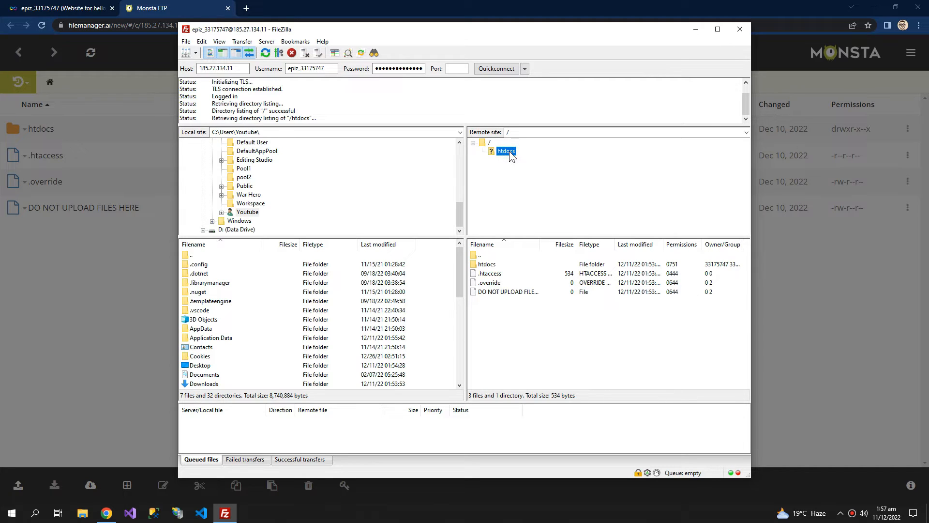
double_click(505, 151)
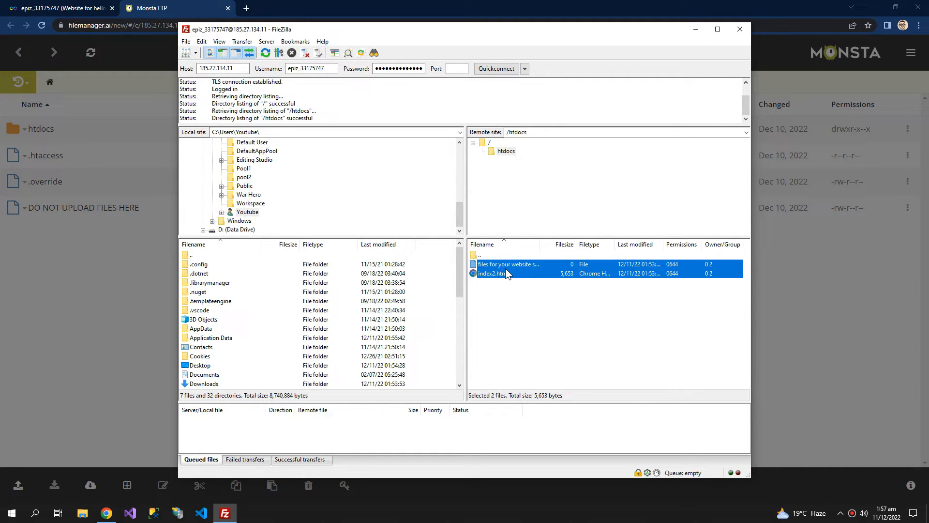
right_click(505, 273)
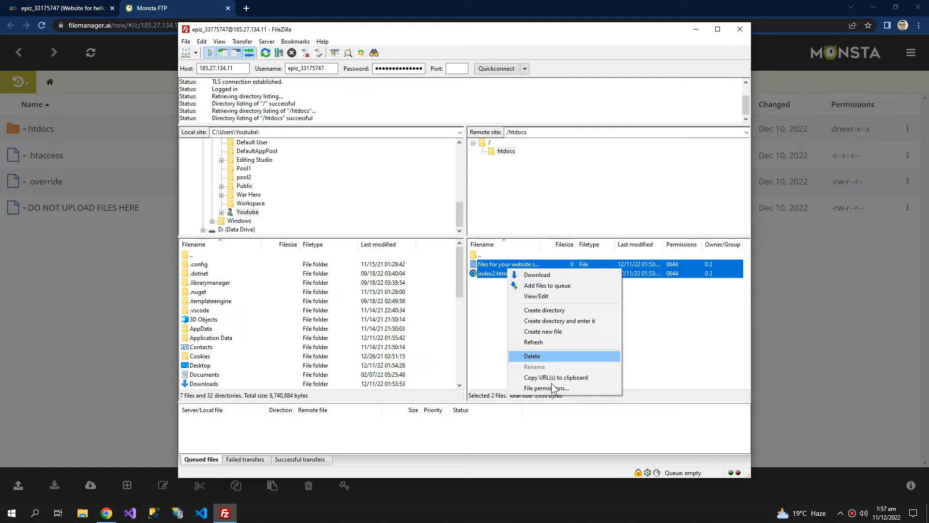
click(532, 355)
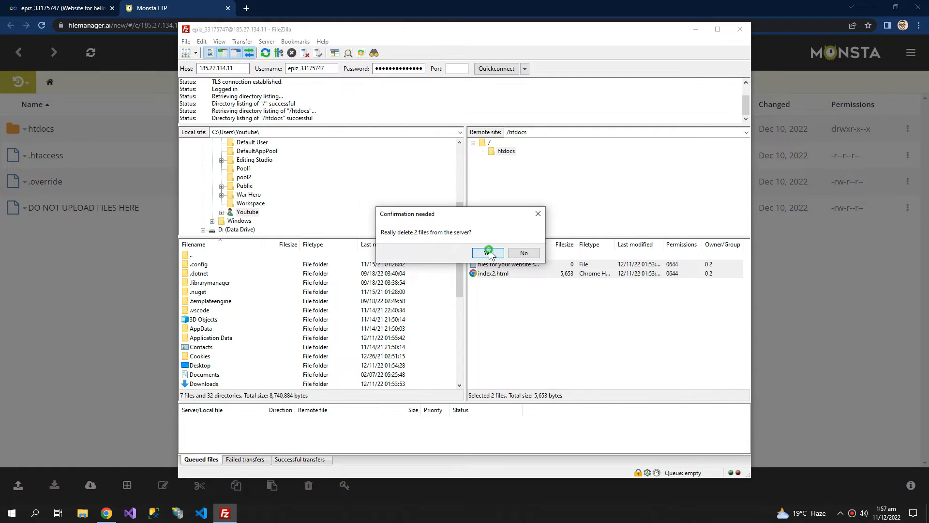
click(488, 252)
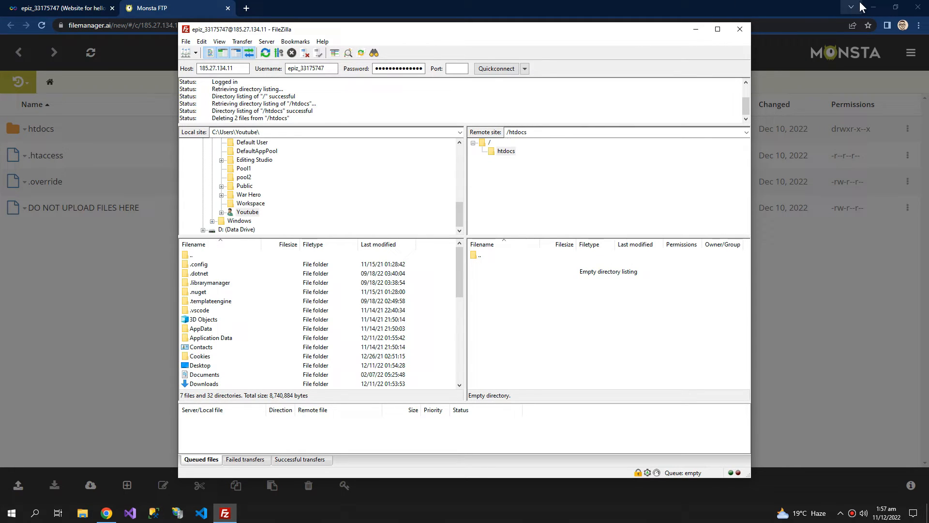
click(873, 7)
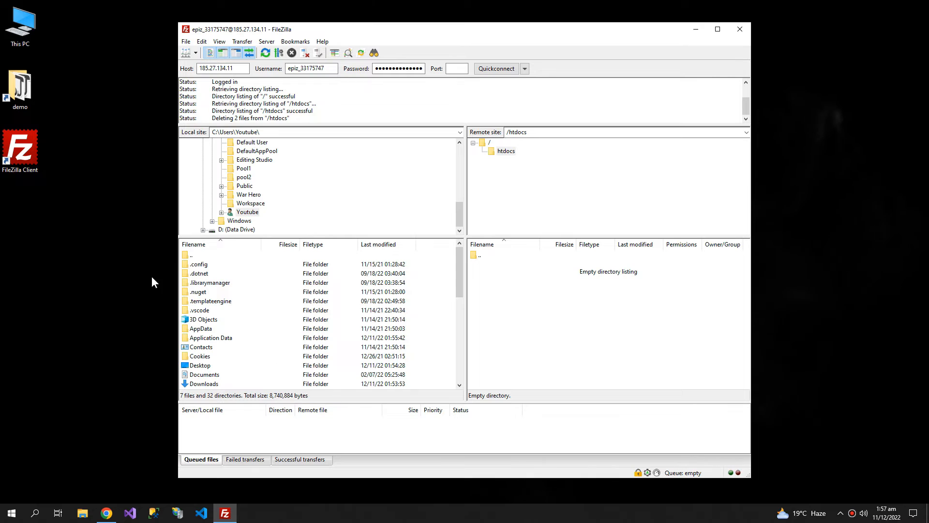
- Open the project_hrdc folder in Visual Studio Code and trust its authors
right_click(20, 145)
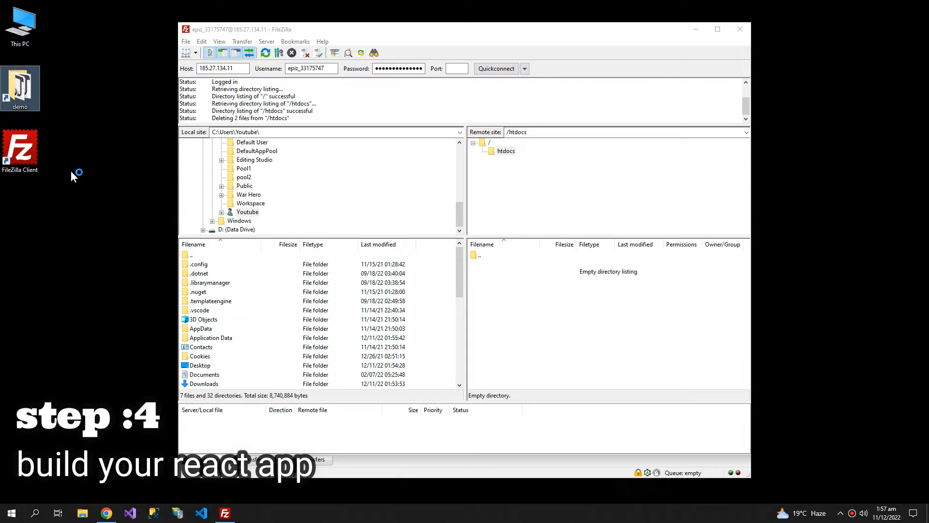
click(200, 513)
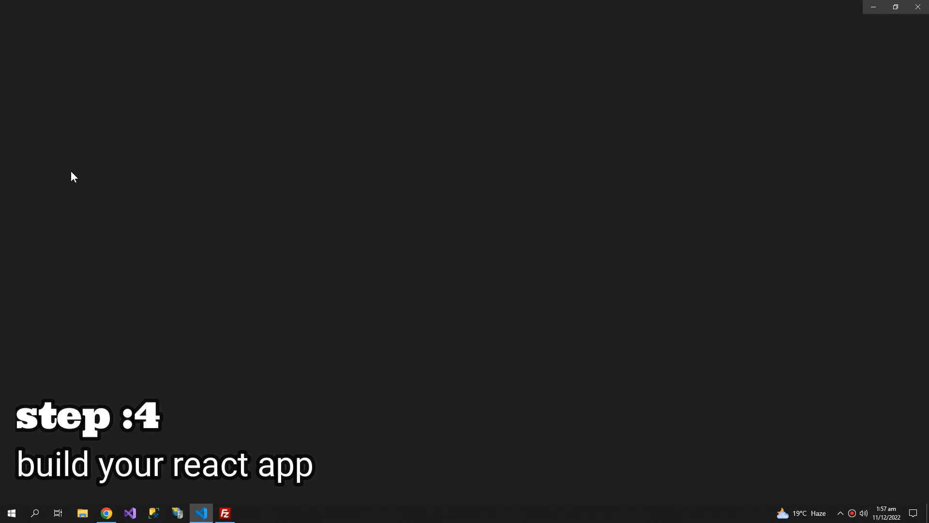
click(201, 513)
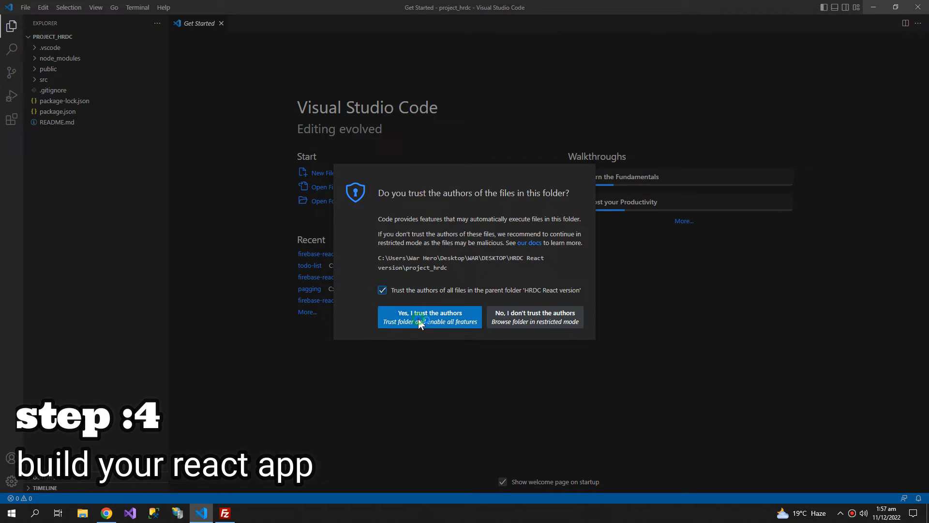
click(429, 317)
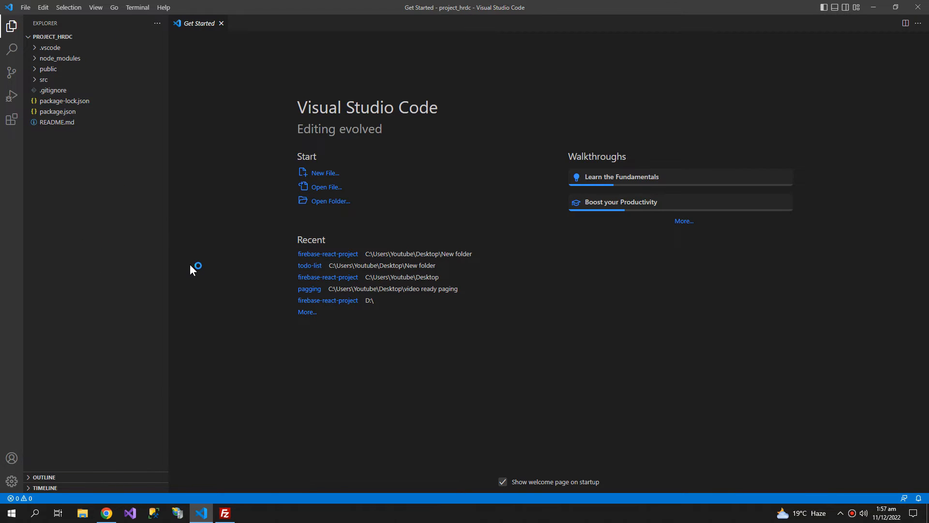
- Run npm run build in a new terminal to produce the build folder
click(137, 7)
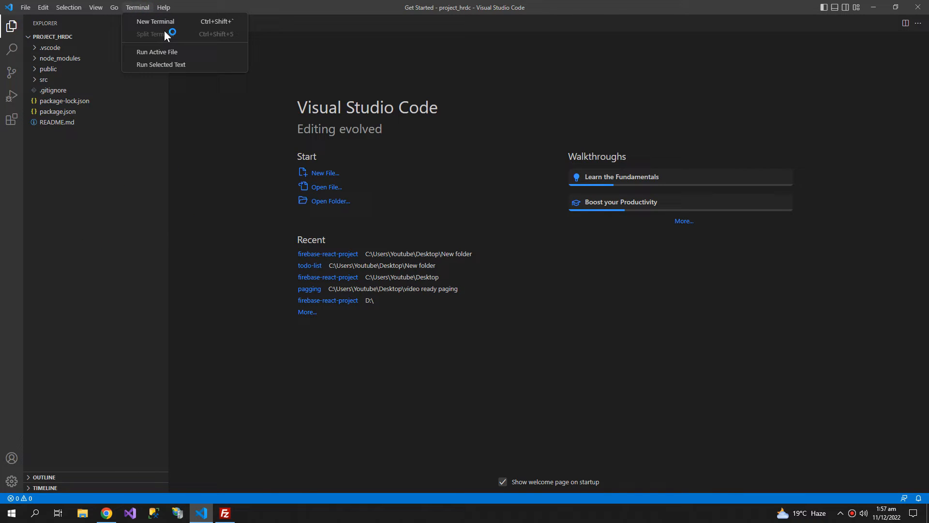
click(155, 21)
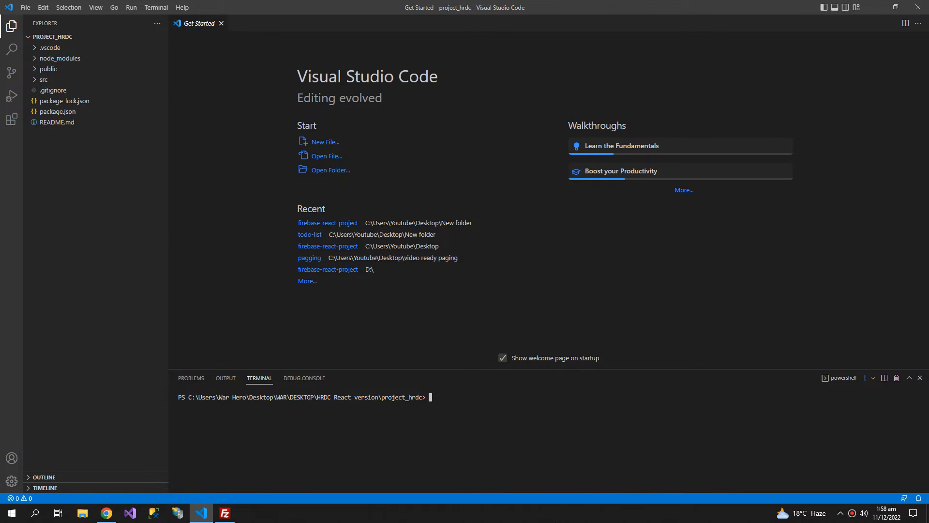
text(npm)
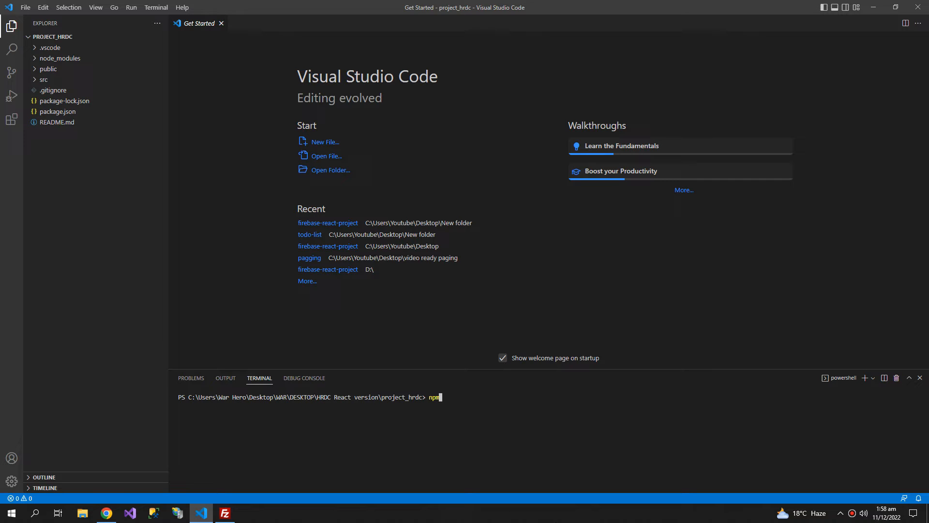
text(run bui)
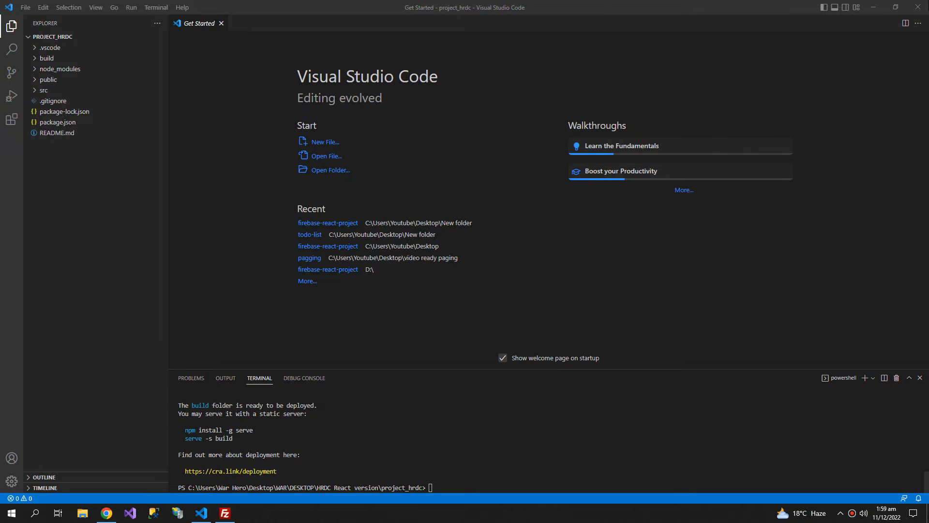
click(225, 513)
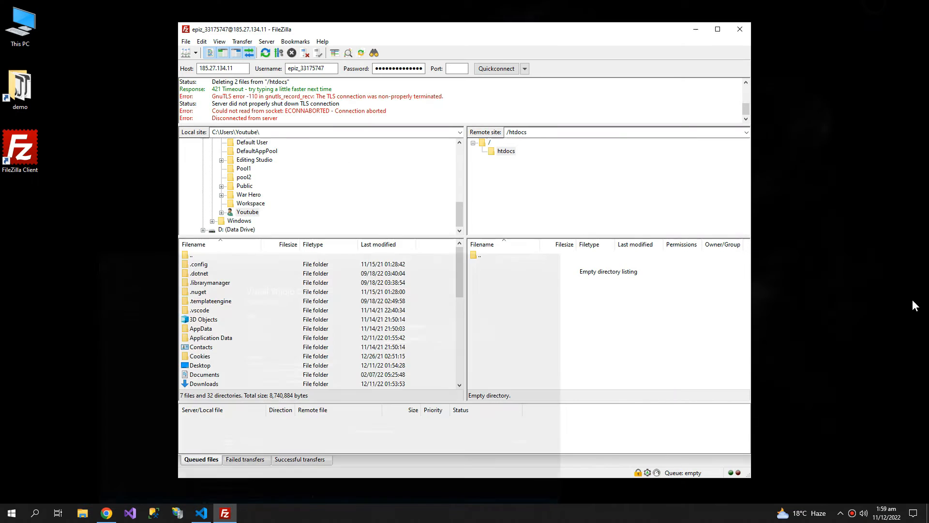
- Show the project_hrdc build folder in File Explorer and reconnect FileZilla to the server
click(19, 86)
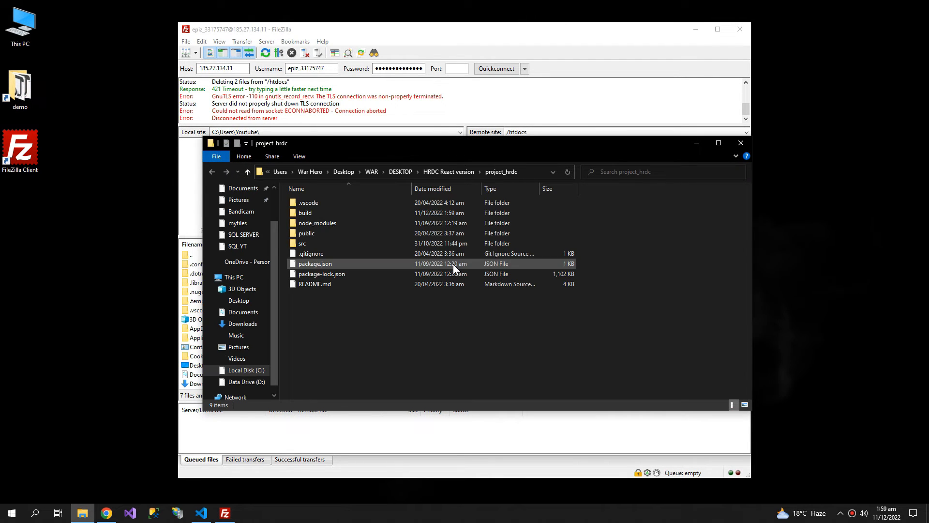
mouse_move(304, 213)
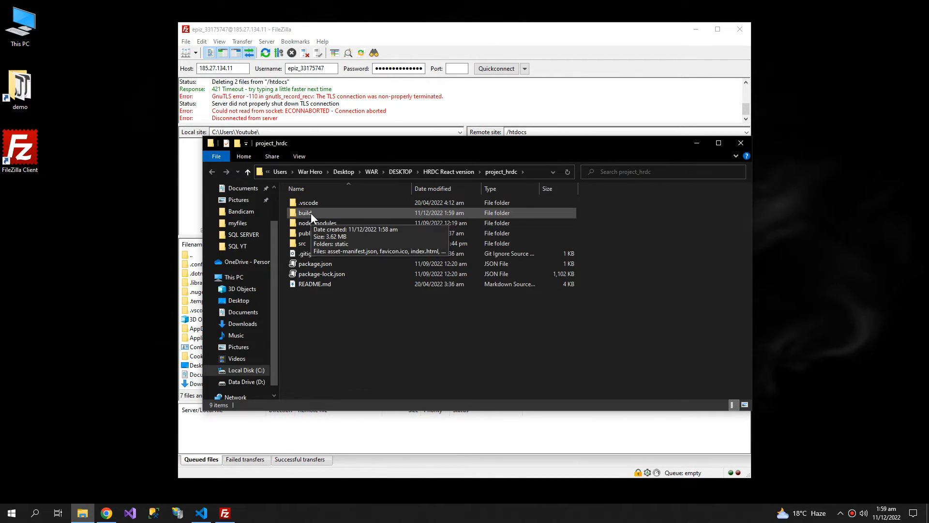
double_click(305, 213)
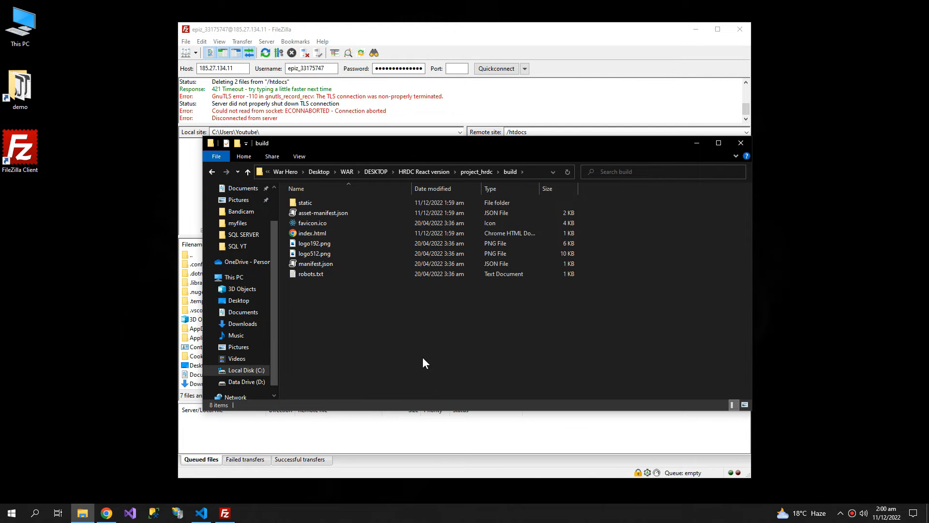
mouse_move(601, 145)
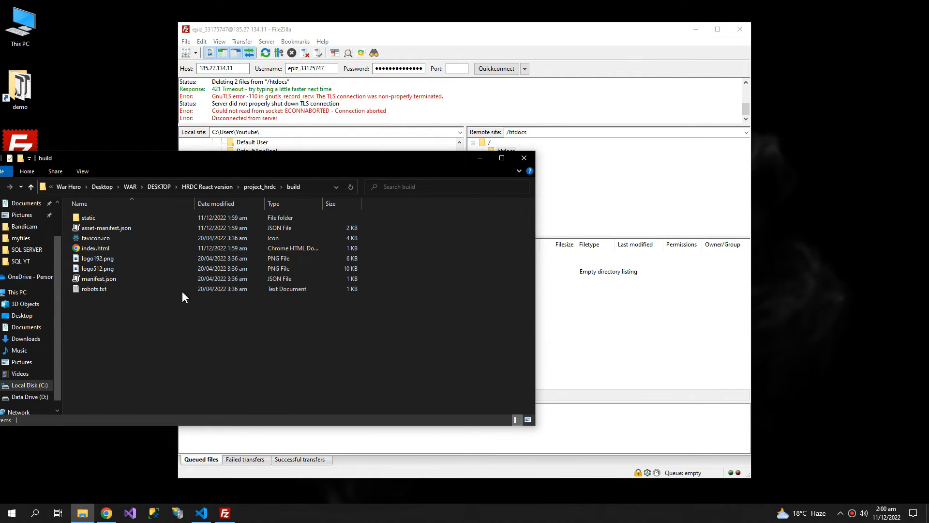
click(496, 69)
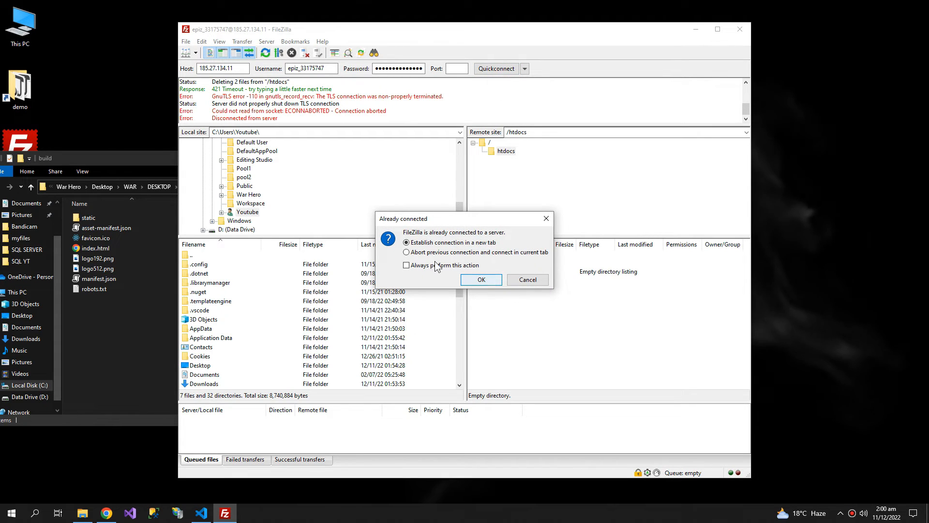
click(480, 279)
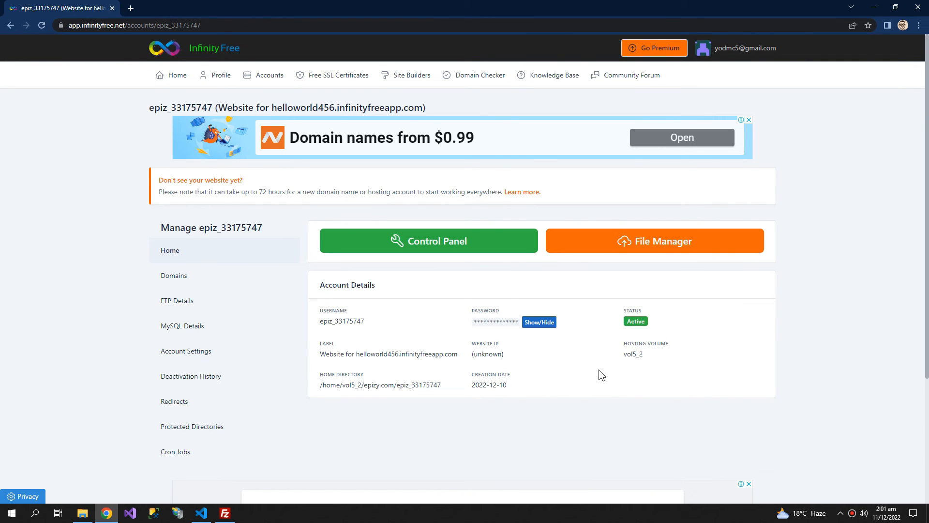
mouse_move(195, 279)
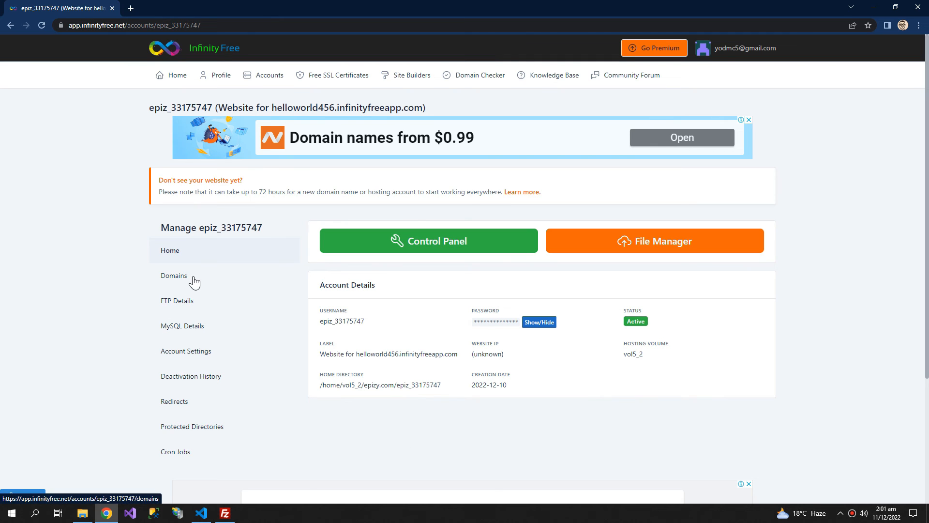
- From Domains, open the helloworld456.infinityfreeapp.com link in a new tab
click(174, 275)
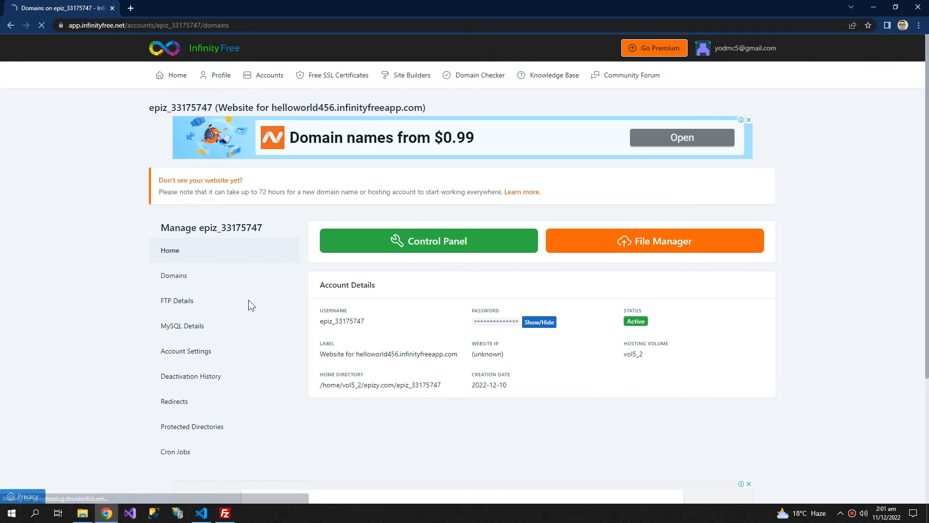
click(173, 275)
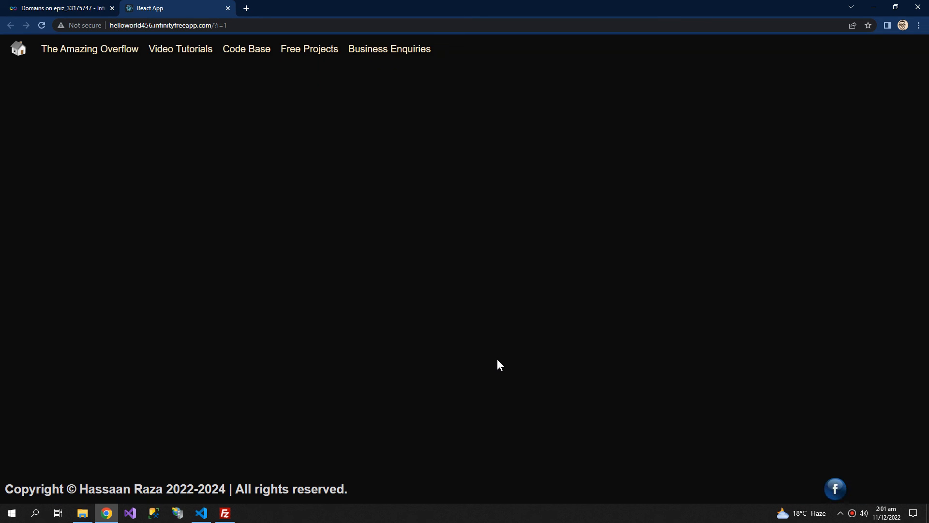
mouse_move(390, 48)
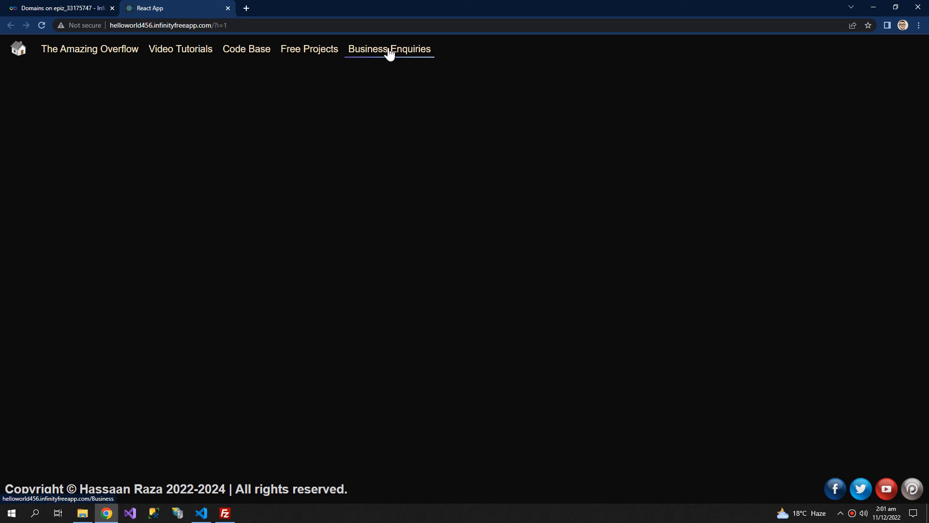
mouse_move(615, 416)
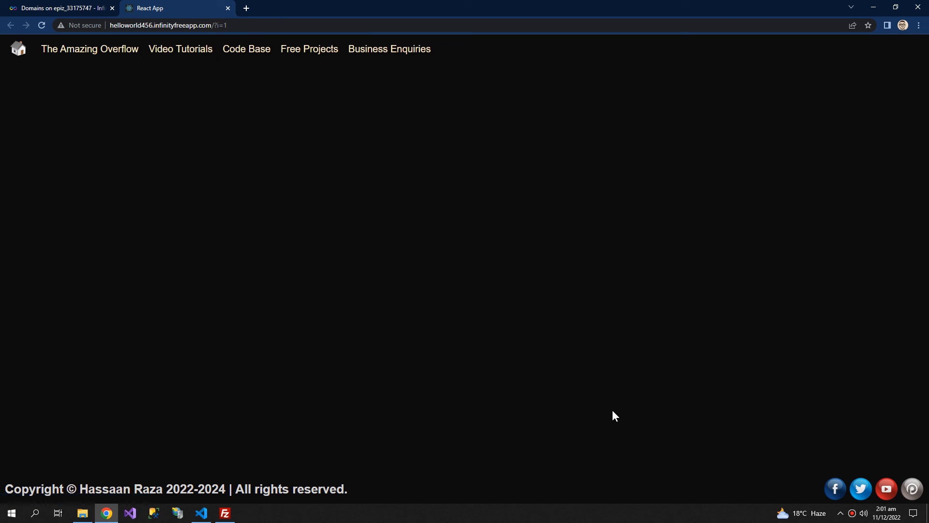
mouse_move(224, 6)
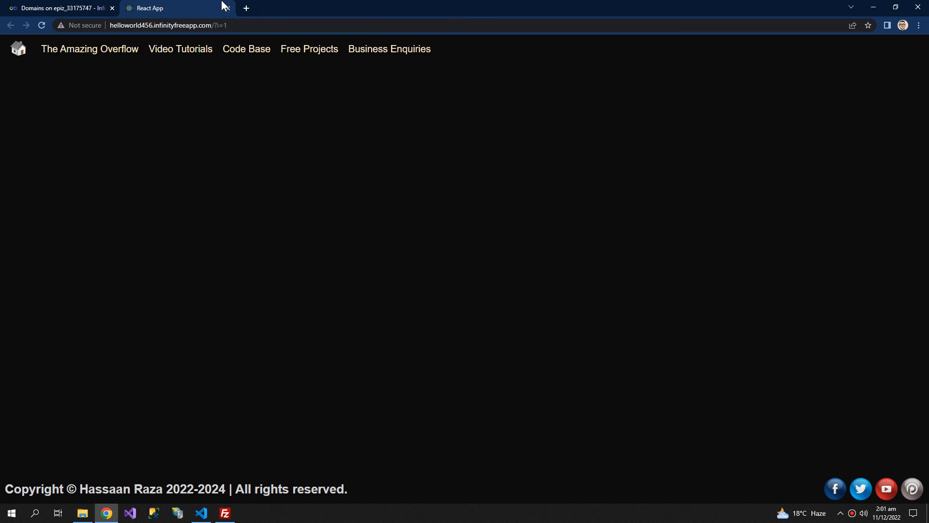
- Switch from the live React App tab back to the InfinityFree domains tab
click(59, 8)
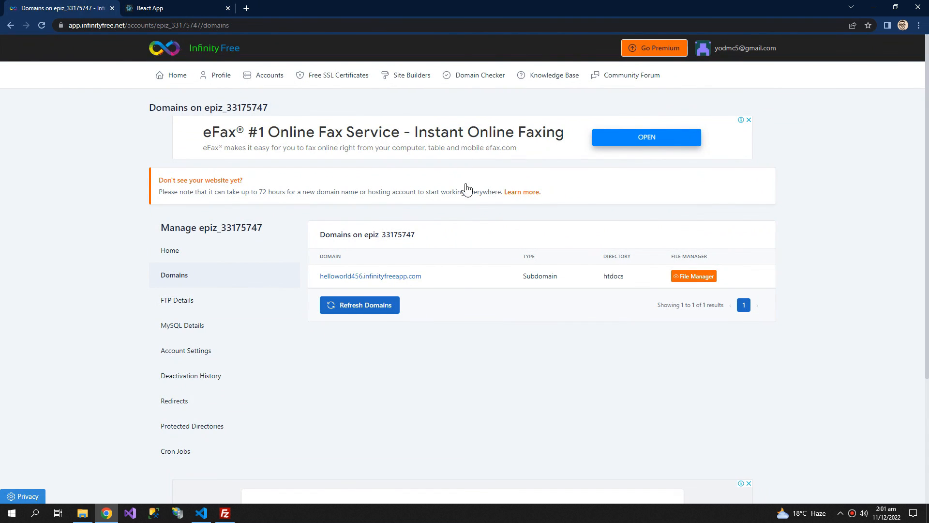